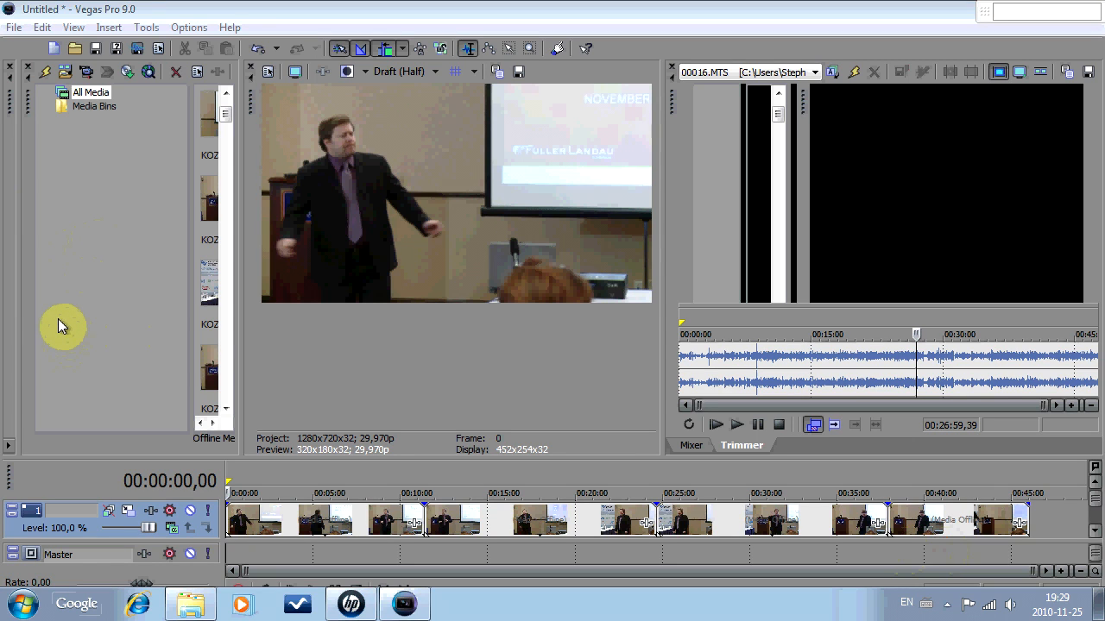
pyautogui.moveTo(85, 247)
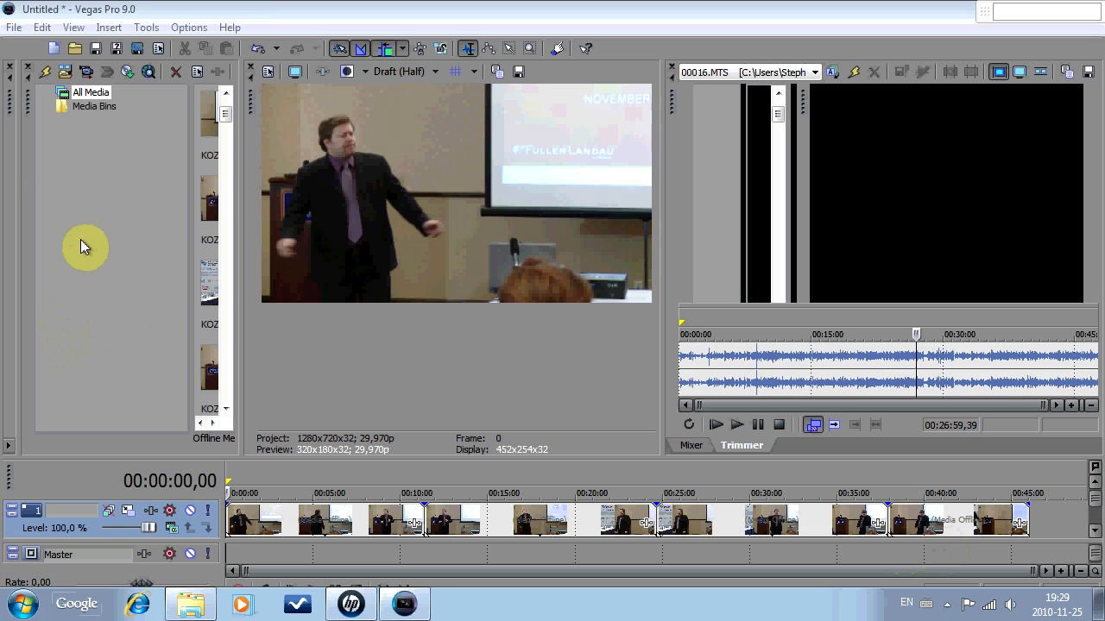
pyautogui.moveTo(101, 260)
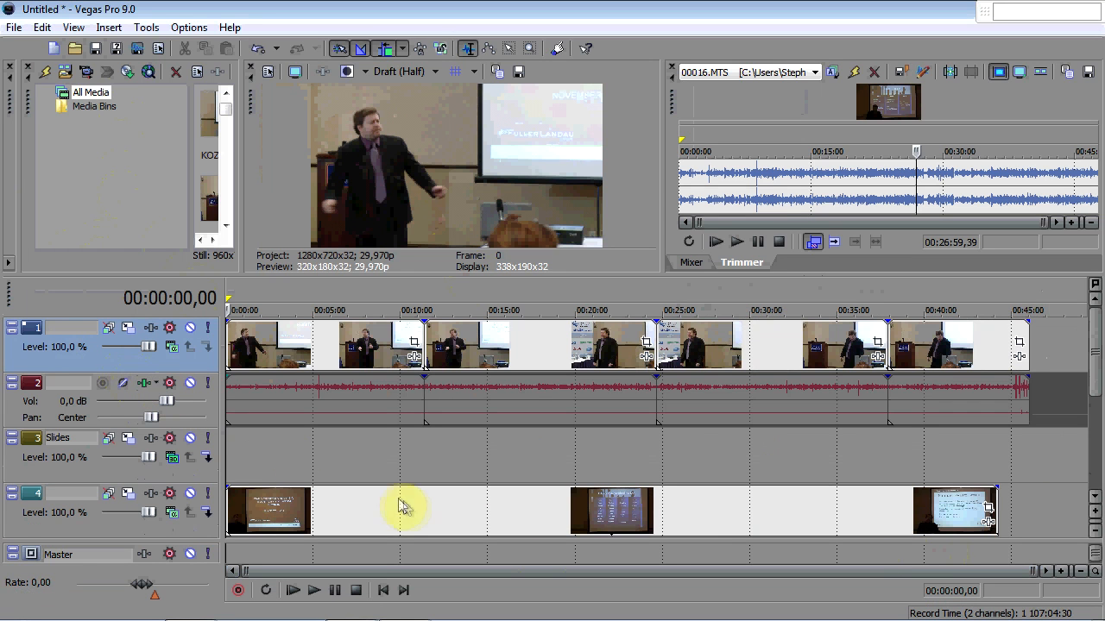
pyautogui.moveTo(151, 203)
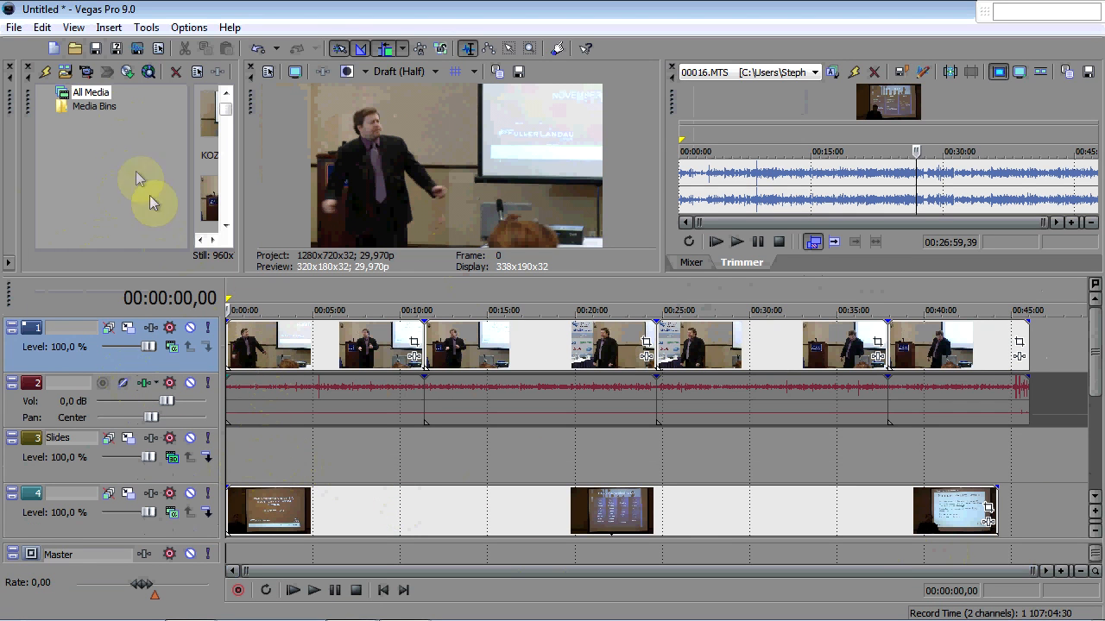
pyautogui.moveTo(220, 345)
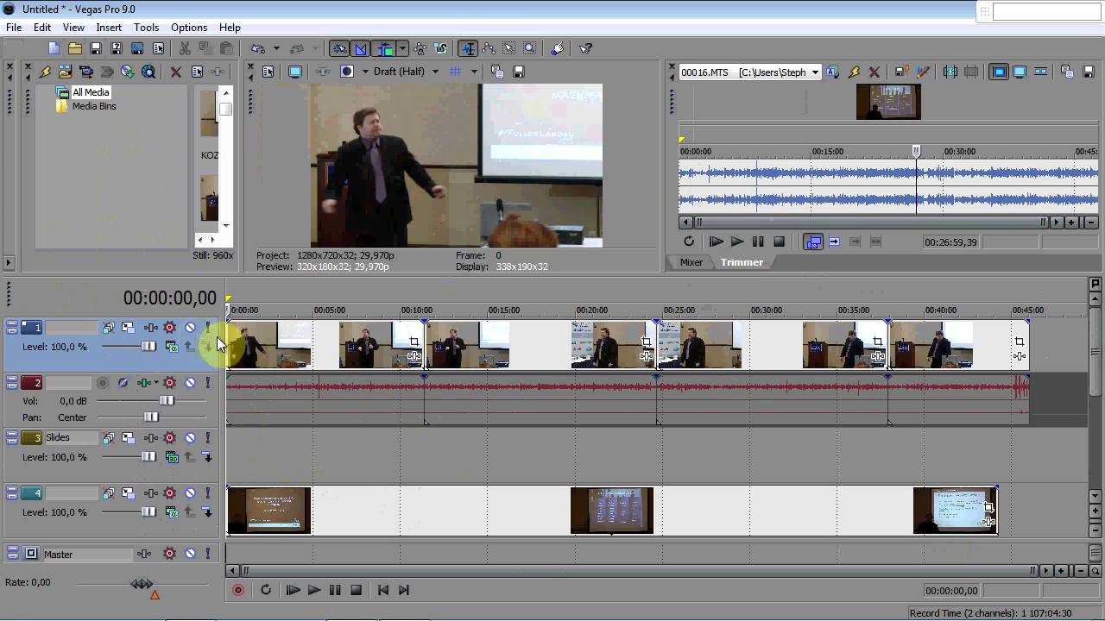
pyautogui.moveTo(363, 341)
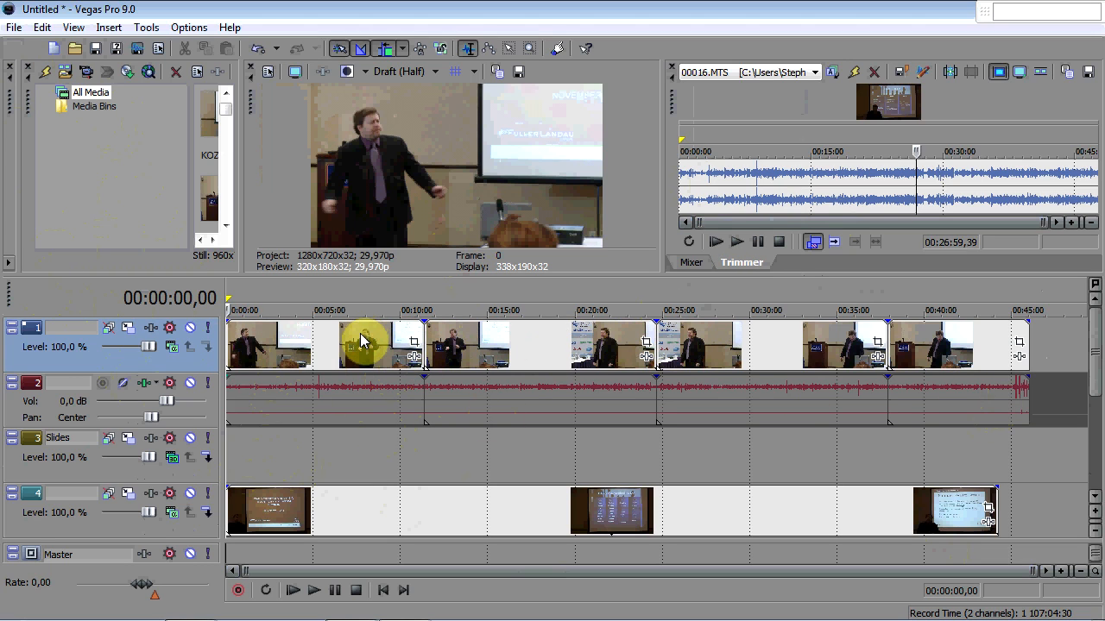
pyautogui.moveTo(350, 352)
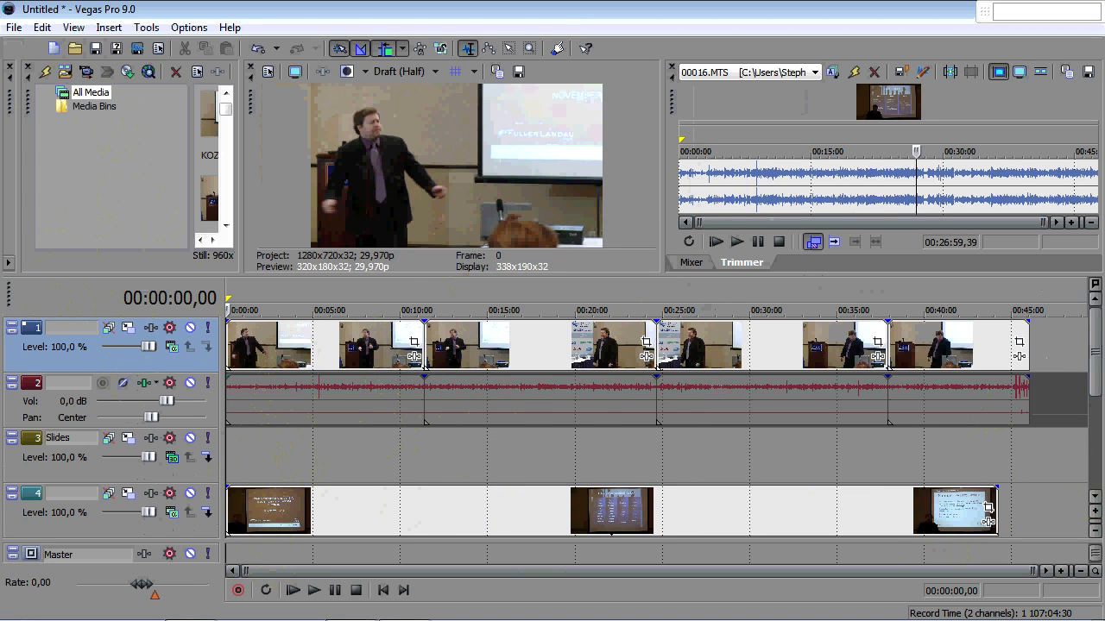
# - Review the Get Slides and Get Video tabs (presenter, screen, audio on tracks 1, 4, 6), then return to Process
pyautogui.scroll(-3)
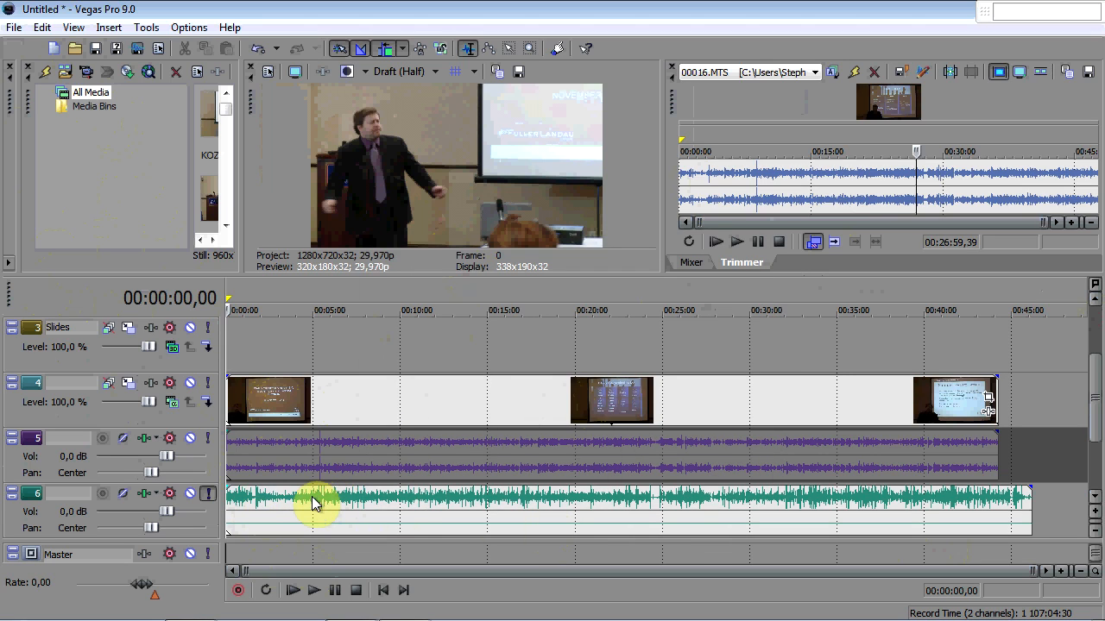
pyautogui.moveTo(296, 505)
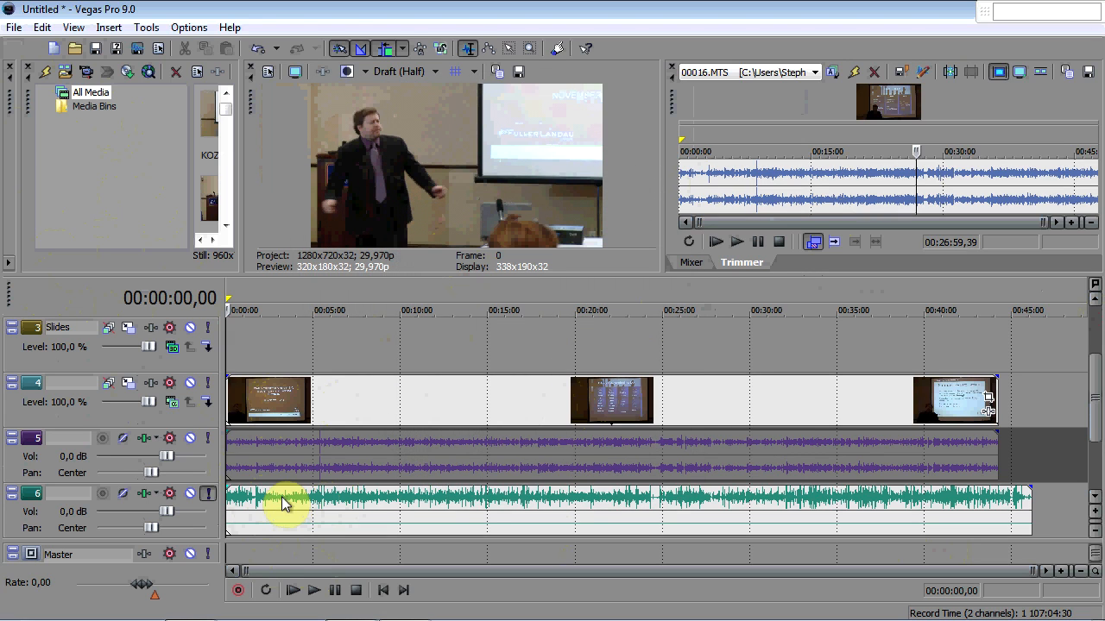
pyautogui.moveTo(1045, 420)
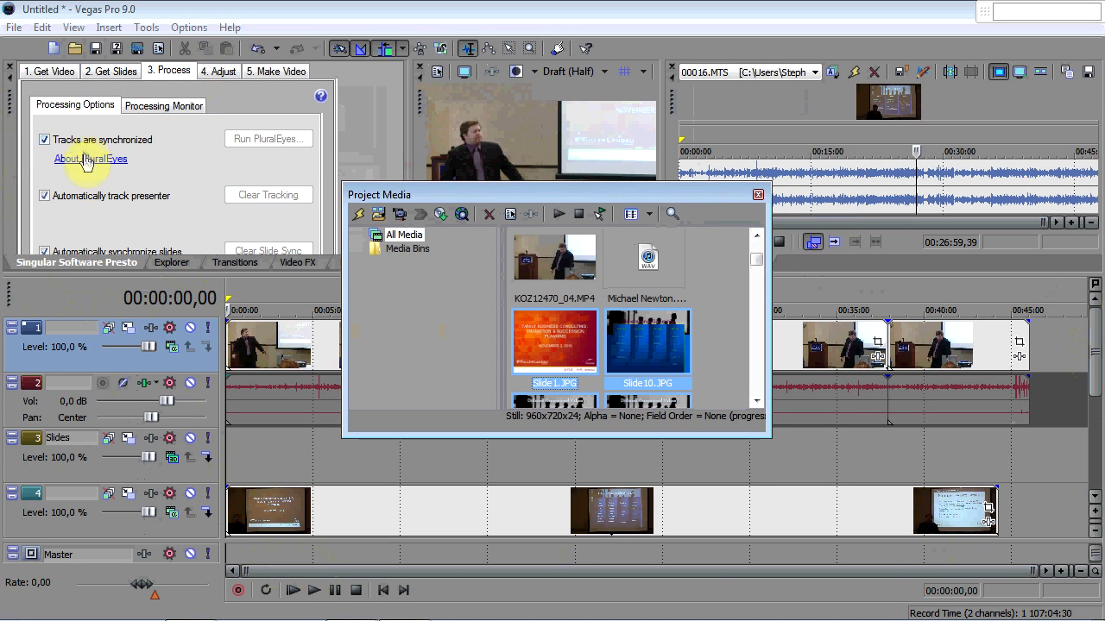
pyautogui.moveTo(74, 105)
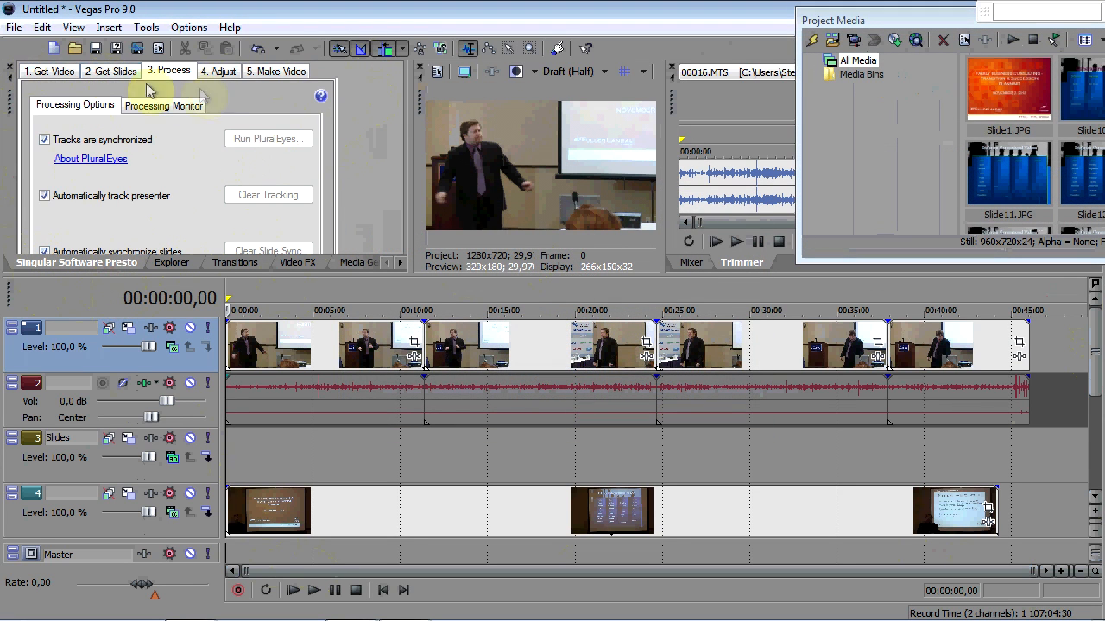
pyautogui.click(110, 70)
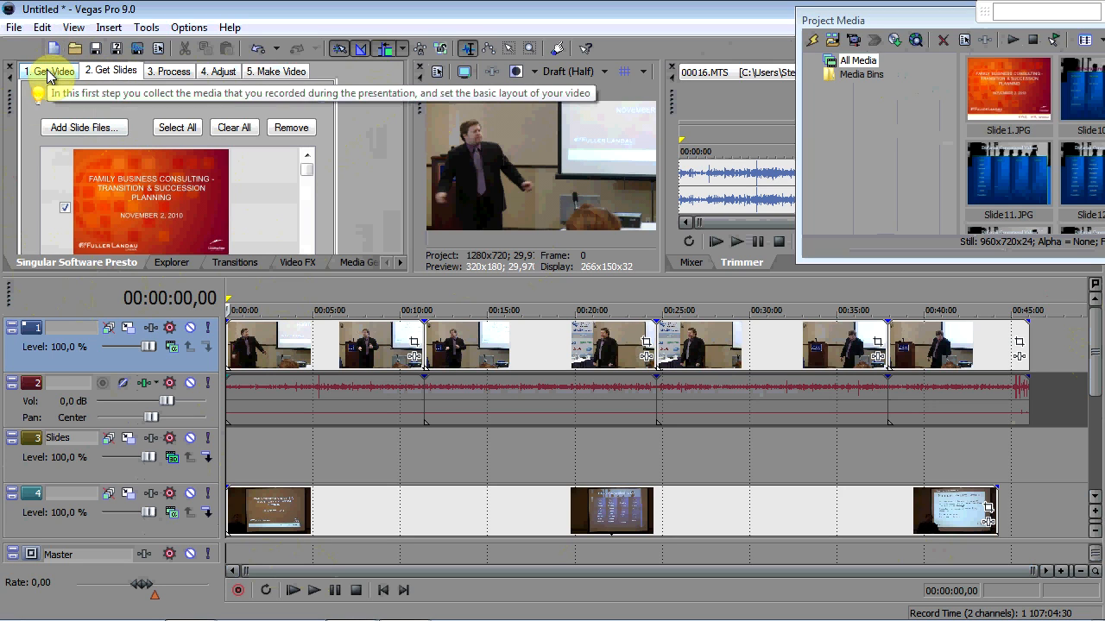
pyautogui.click(48, 70)
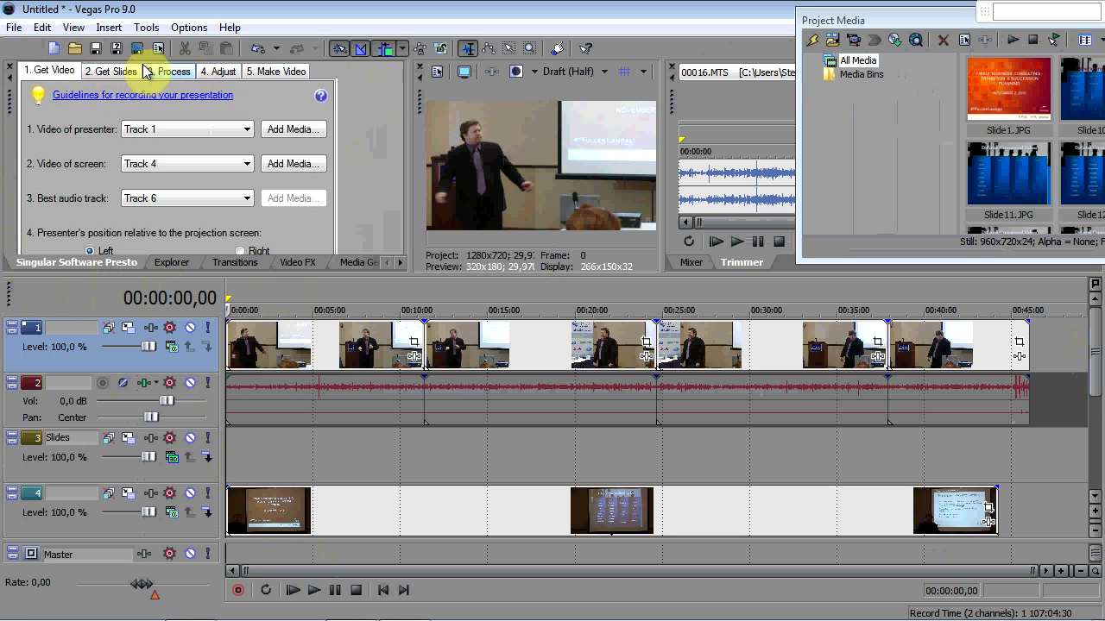
pyautogui.click(170, 71)
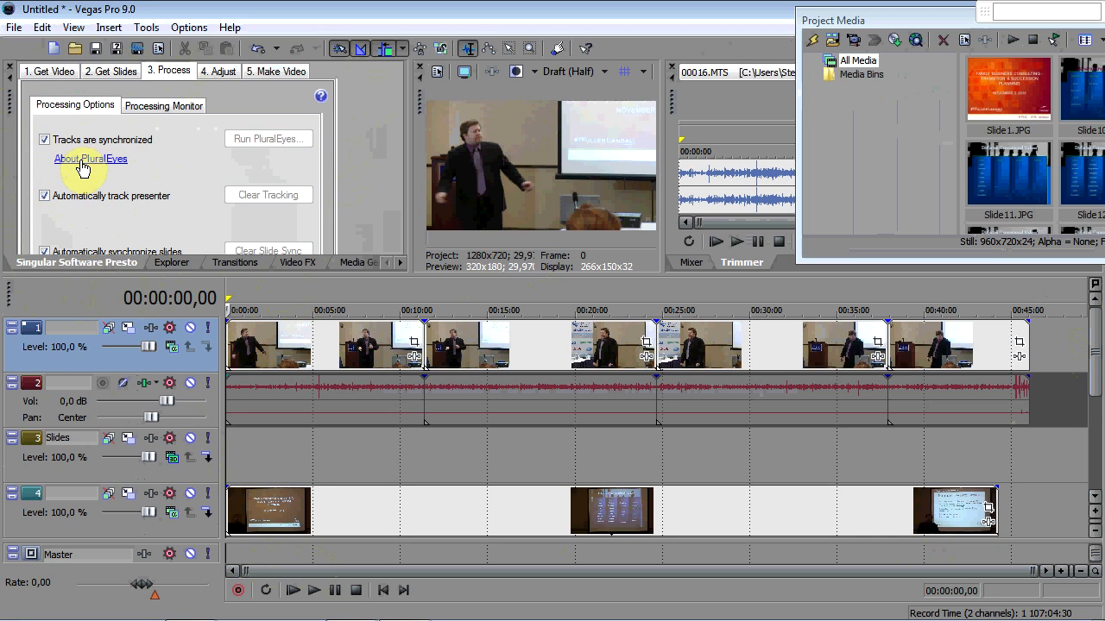
pyautogui.moveTo(158, 167)
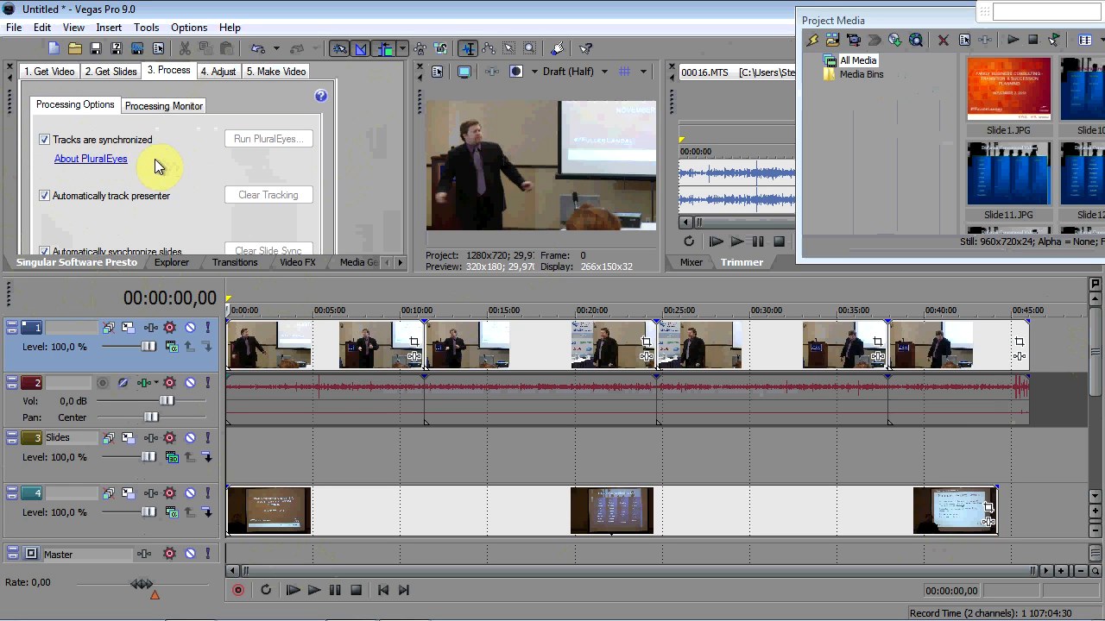
pyautogui.moveTo(375, 349)
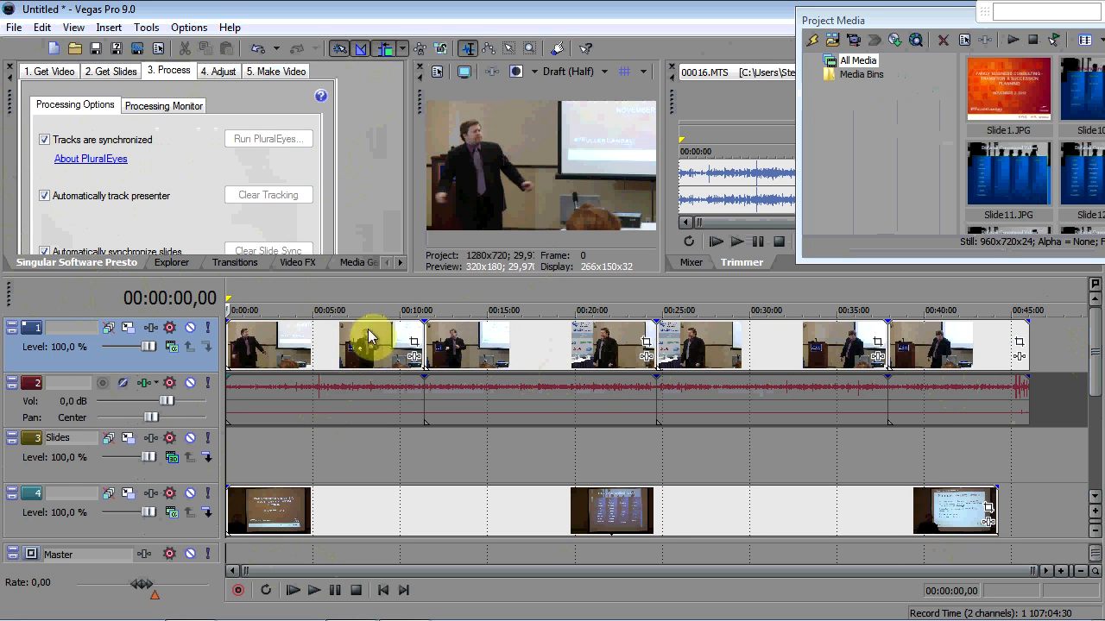
pyautogui.moveTo(440, 371)
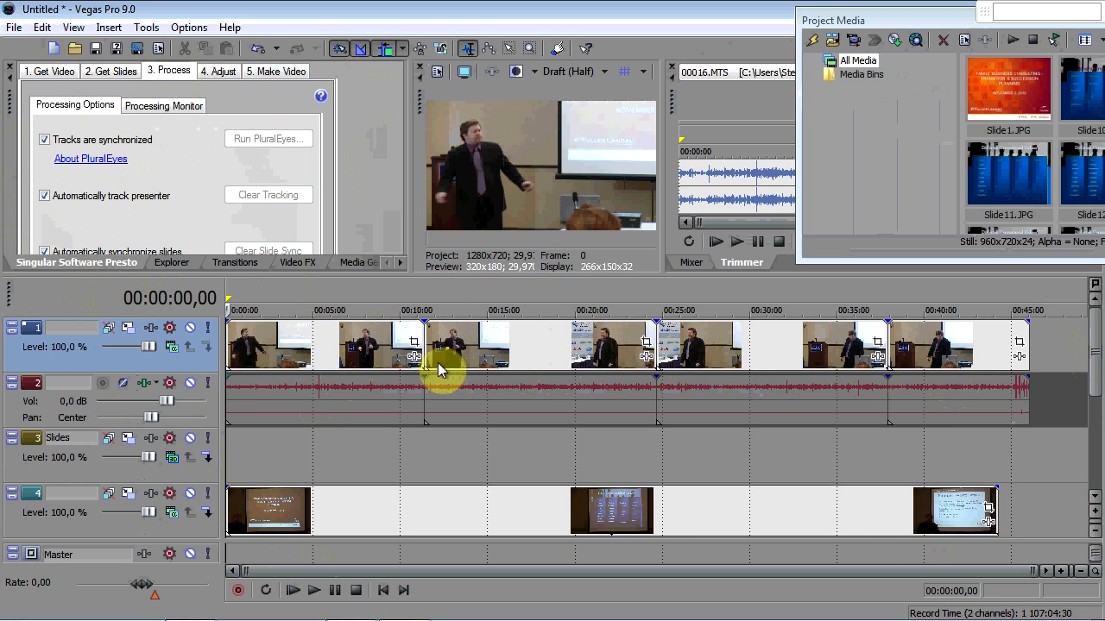
pyautogui.moveTo(336, 362)
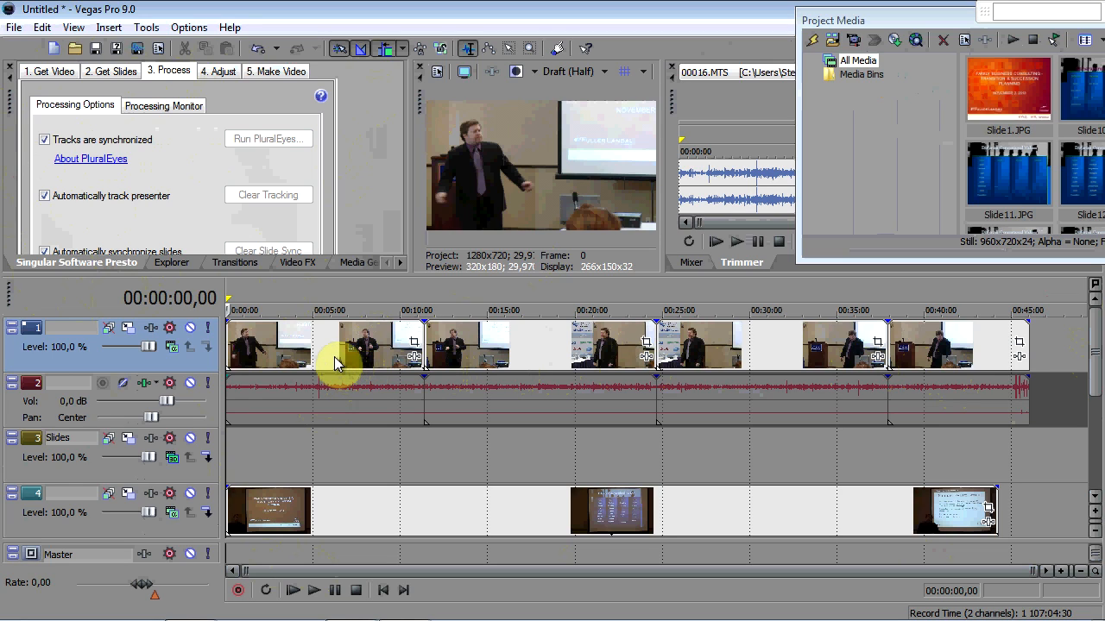
pyautogui.moveTo(336, 354)
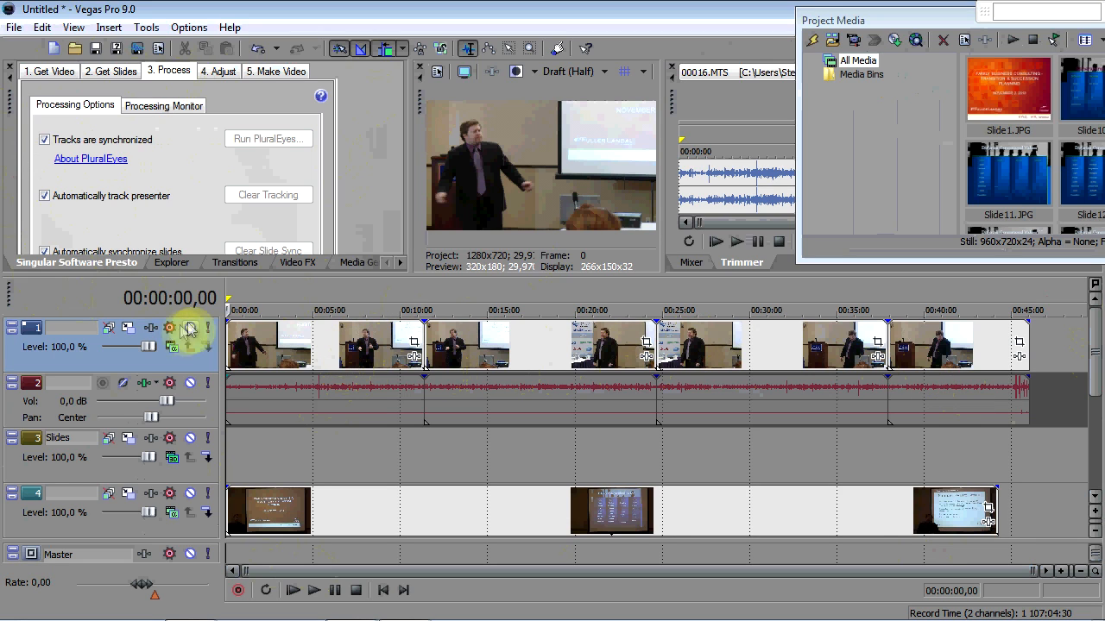
# - Keep track sync, presenter tracking and slide synchronization all ticked on the Process tab
pyautogui.click(453, 345)
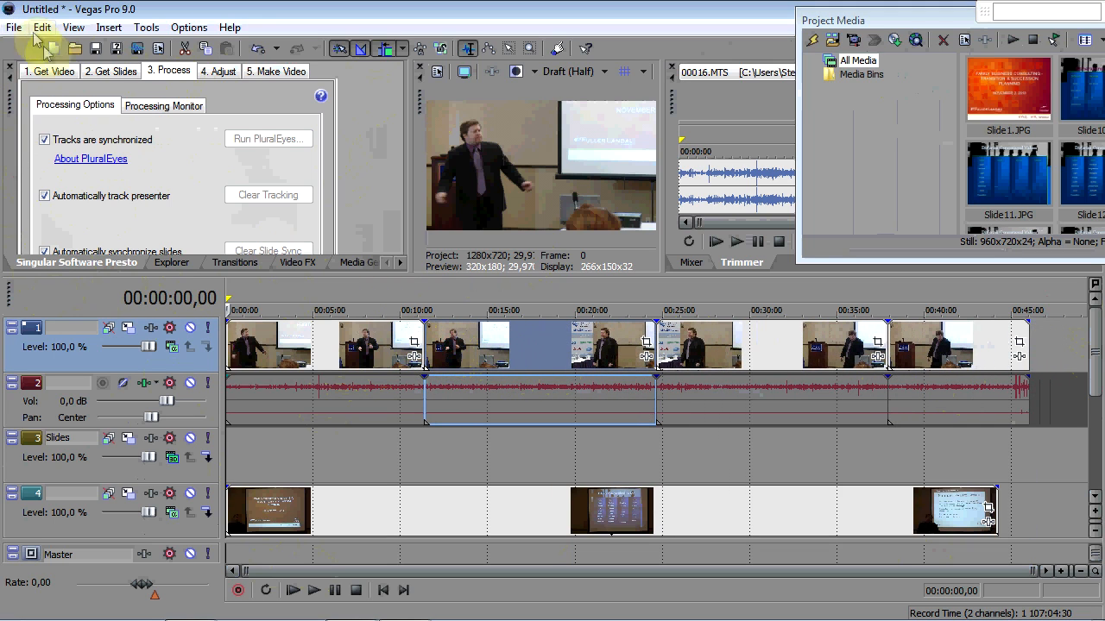
pyautogui.click(44, 139)
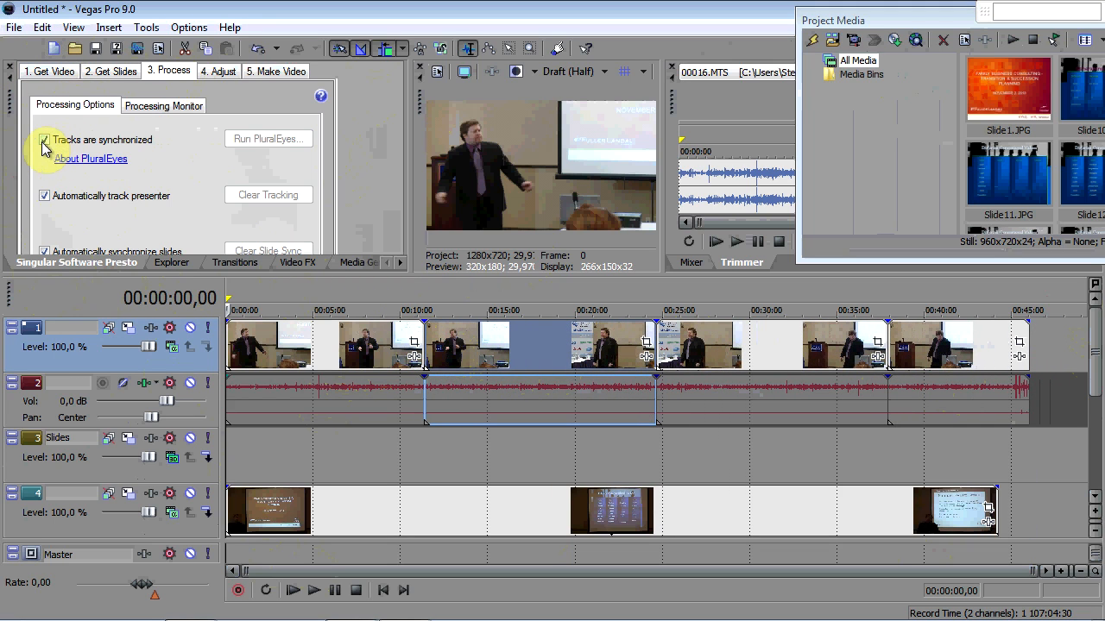
pyautogui.moveTo(125, 151)
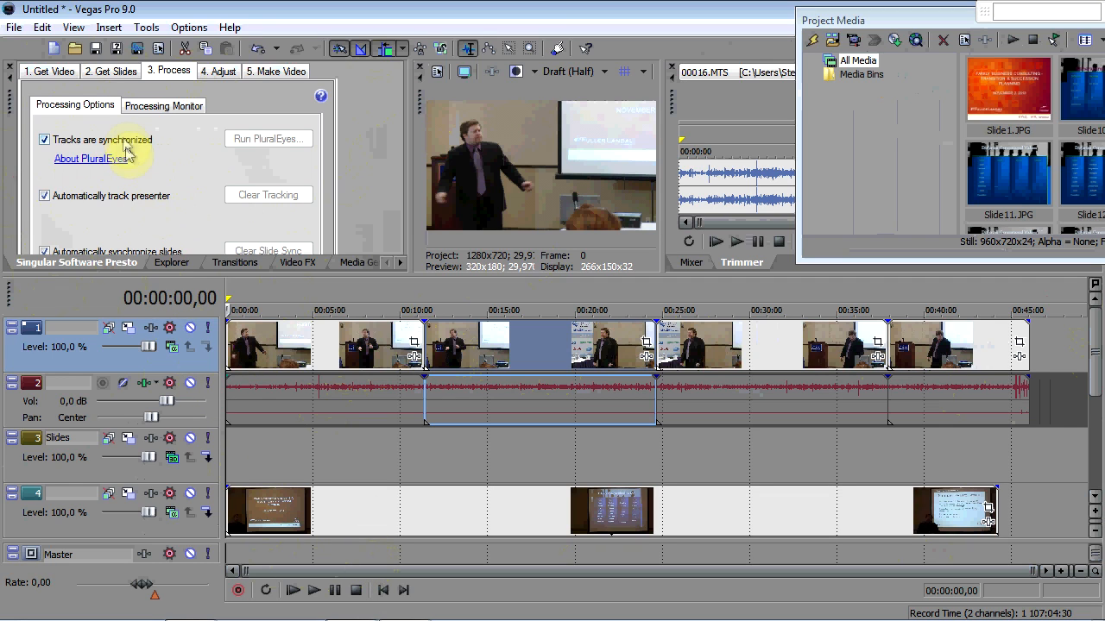
pyautogui.moveTo(292, 125)
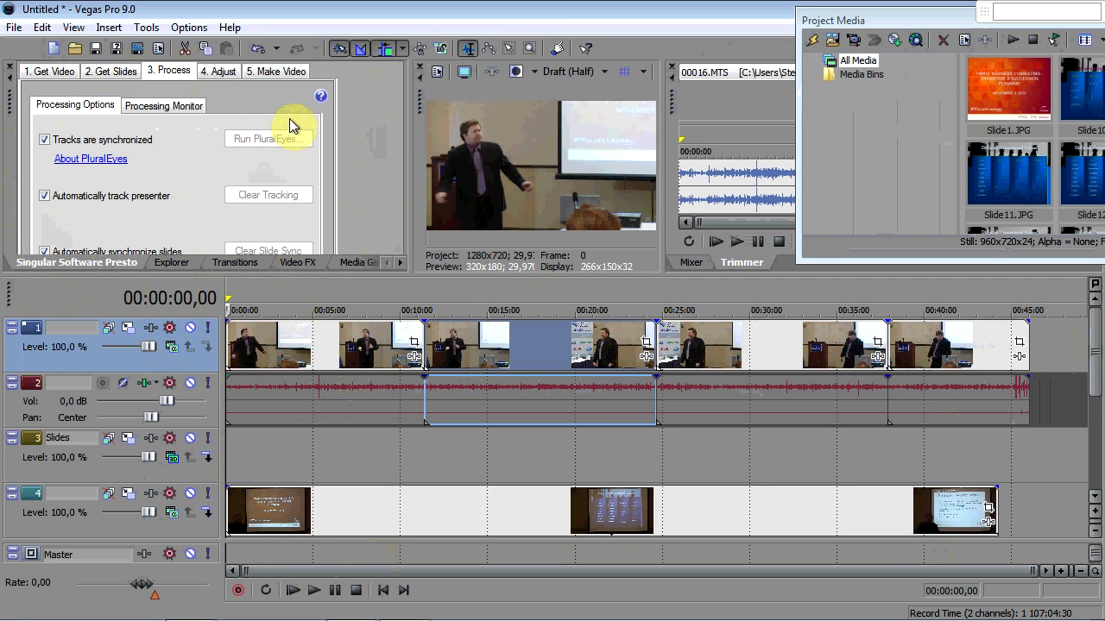
pyautogui.moveTo(190, 216)
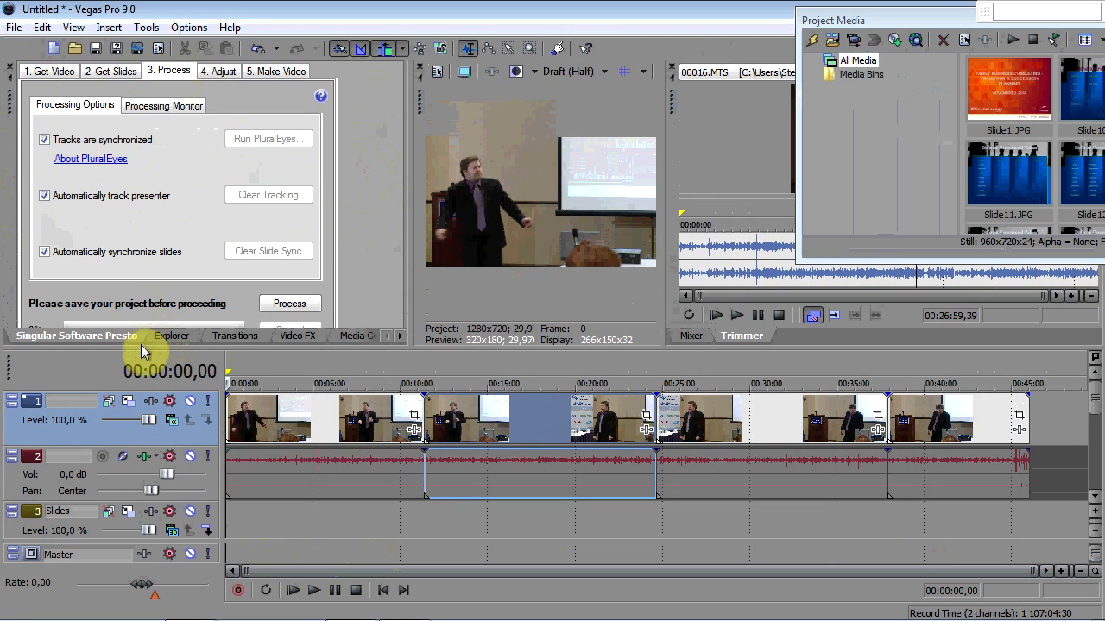
pyautogui.click(289, 303)
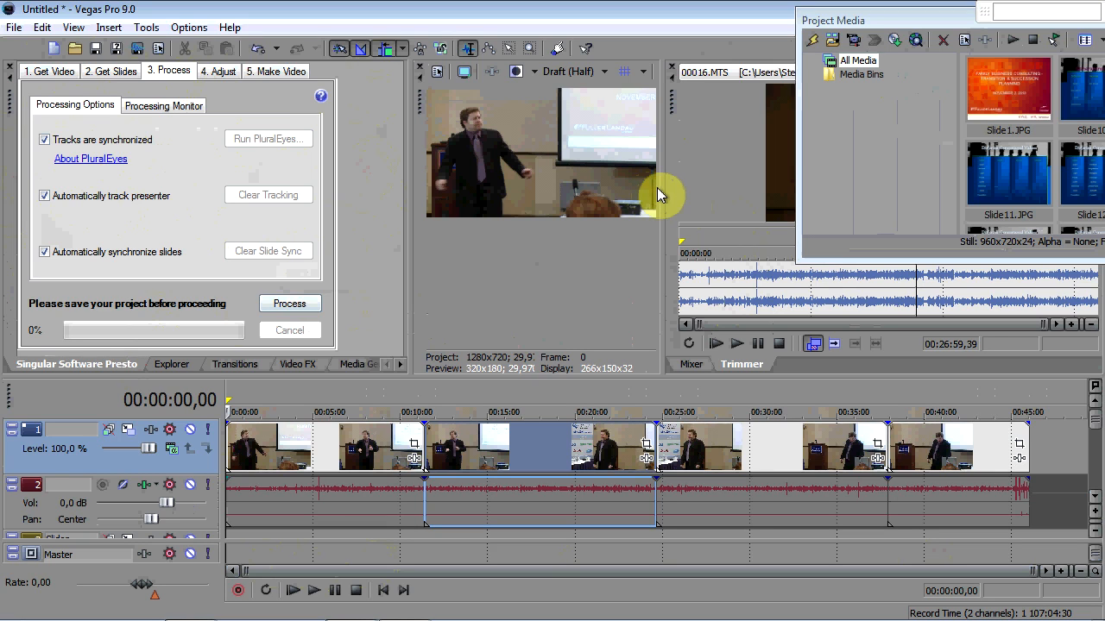
pyautogui.moveTo(604, 136)
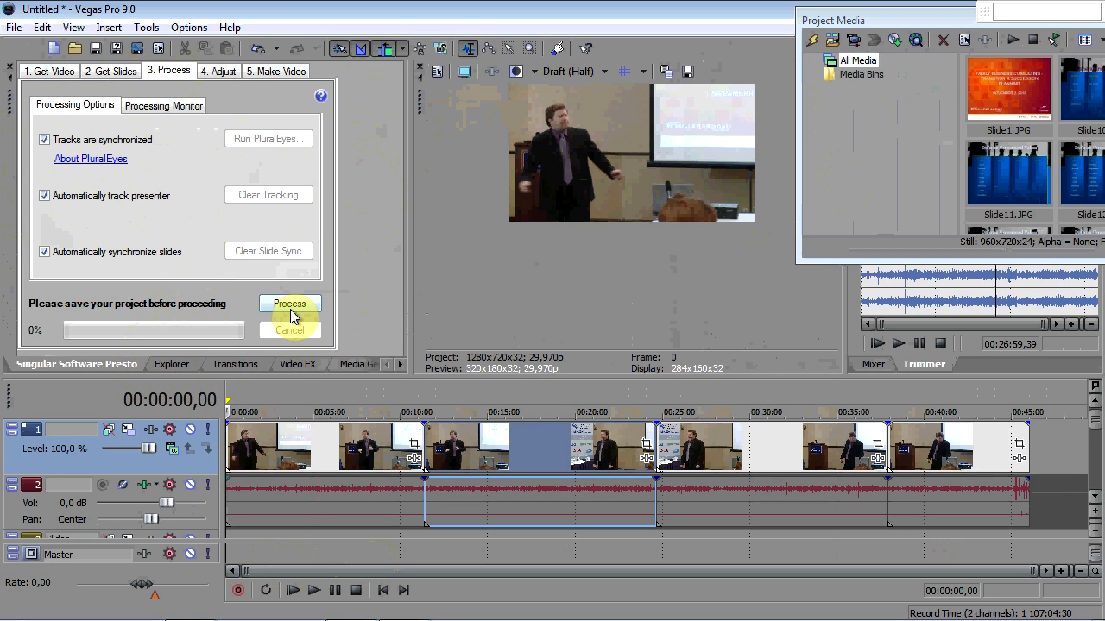
# - Dismiss the save-first error and save the project as 'Presto test2.veg'
pyautogui.click(289, 303)
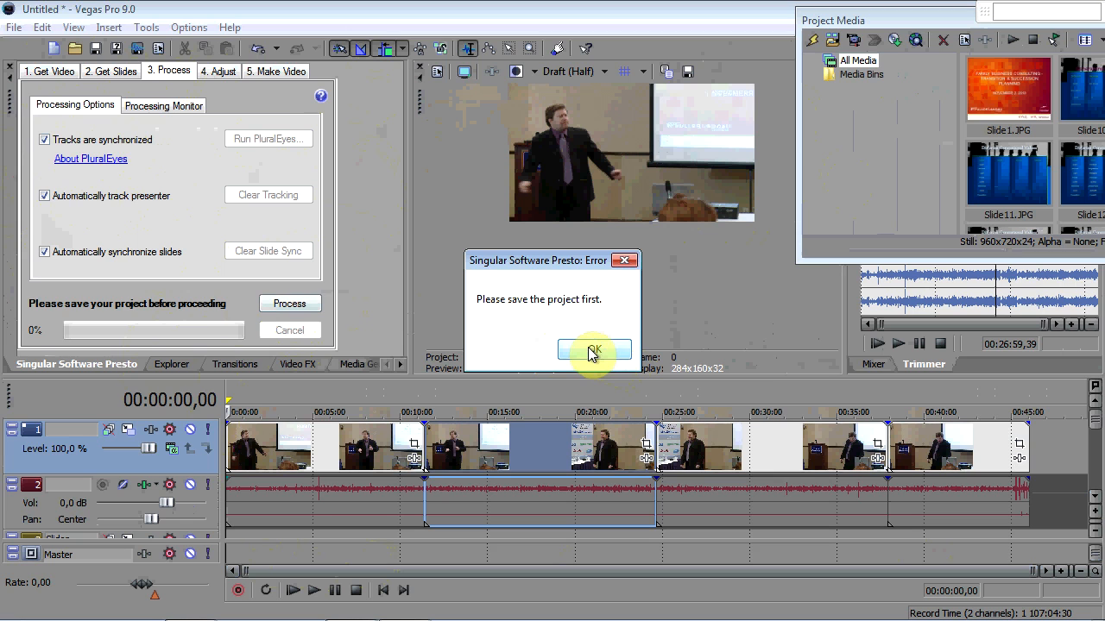
pyautogui.click(594, 350)
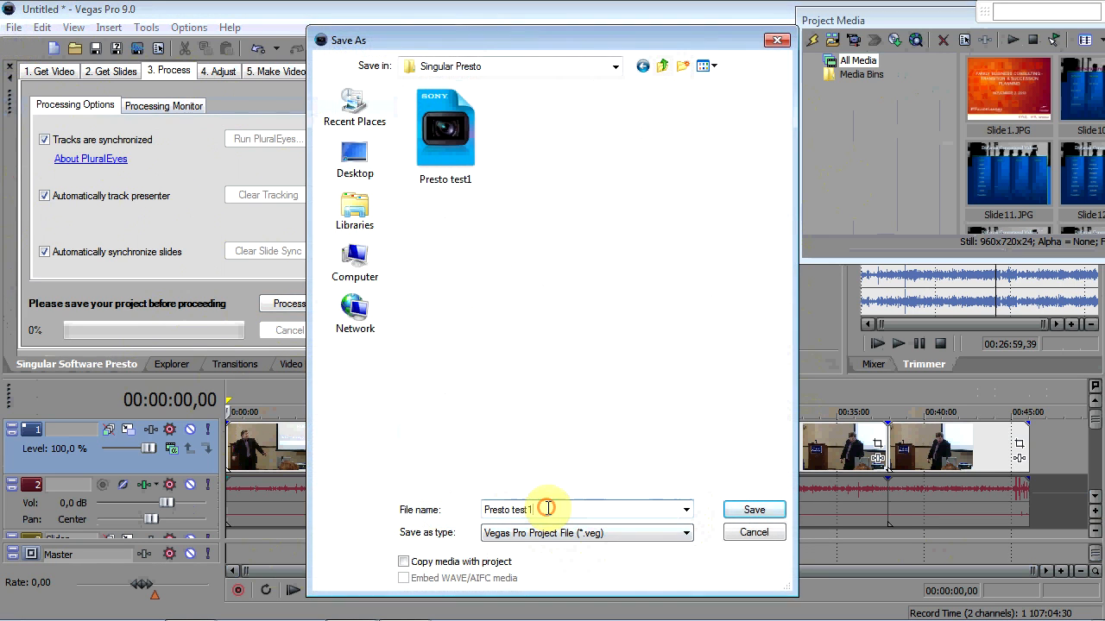
pyautogui.write('2')
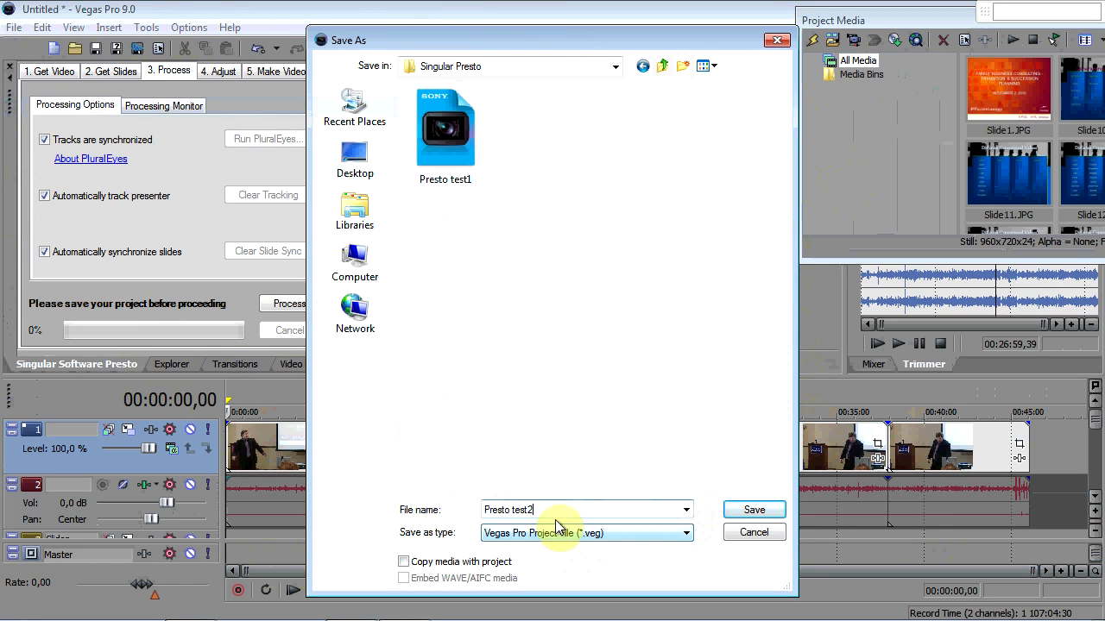
pyautogui.click(753, 509)
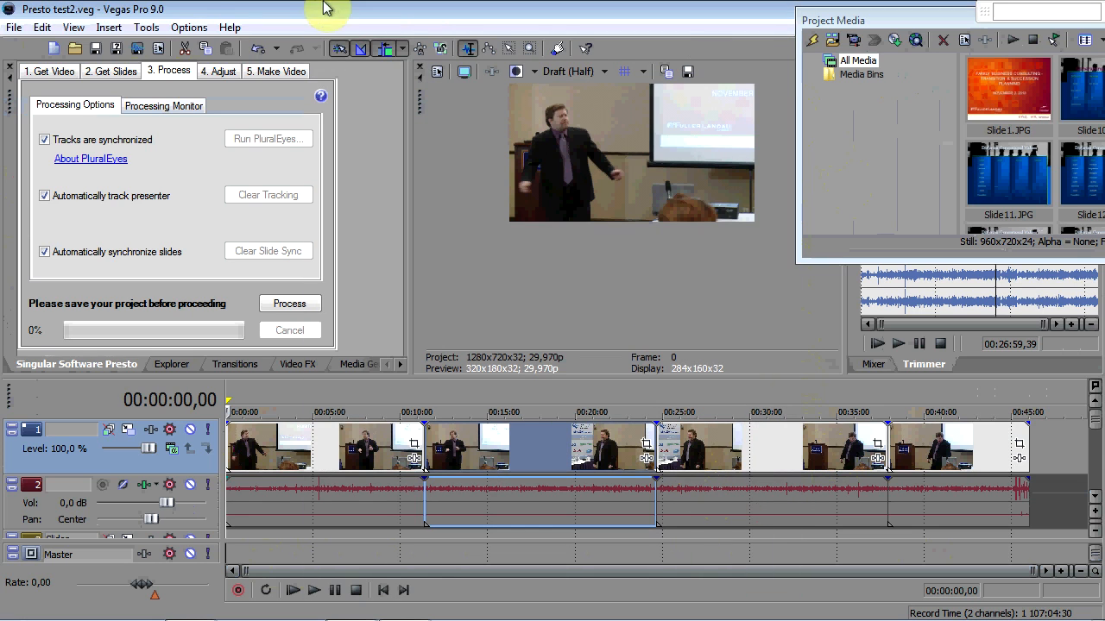
pyautogui.click(289, 303)
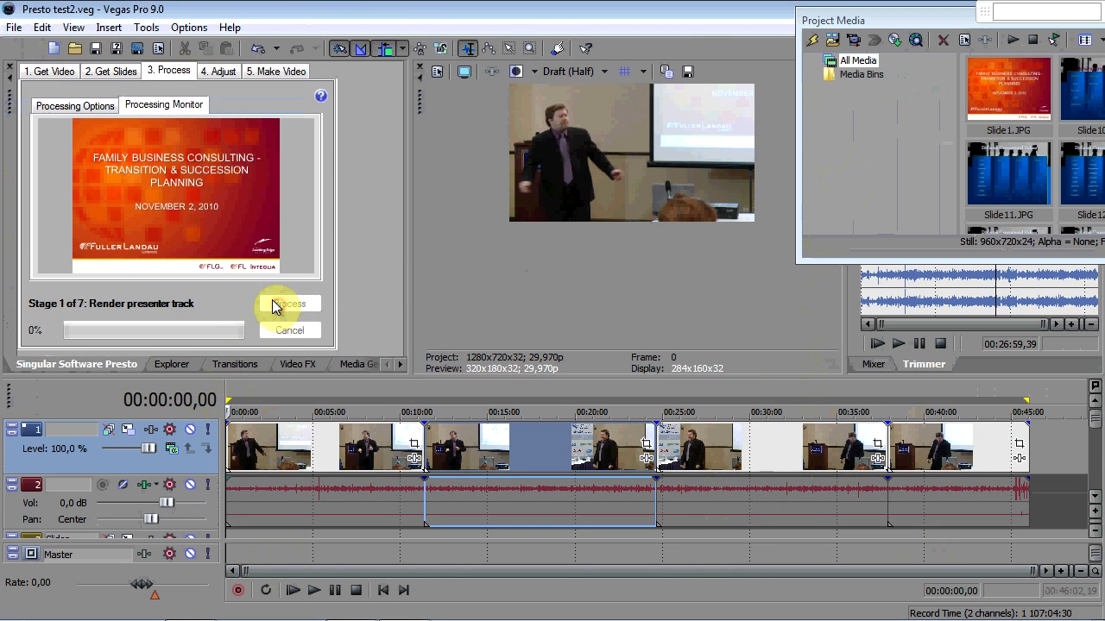
pyautogui.click(290, 303)
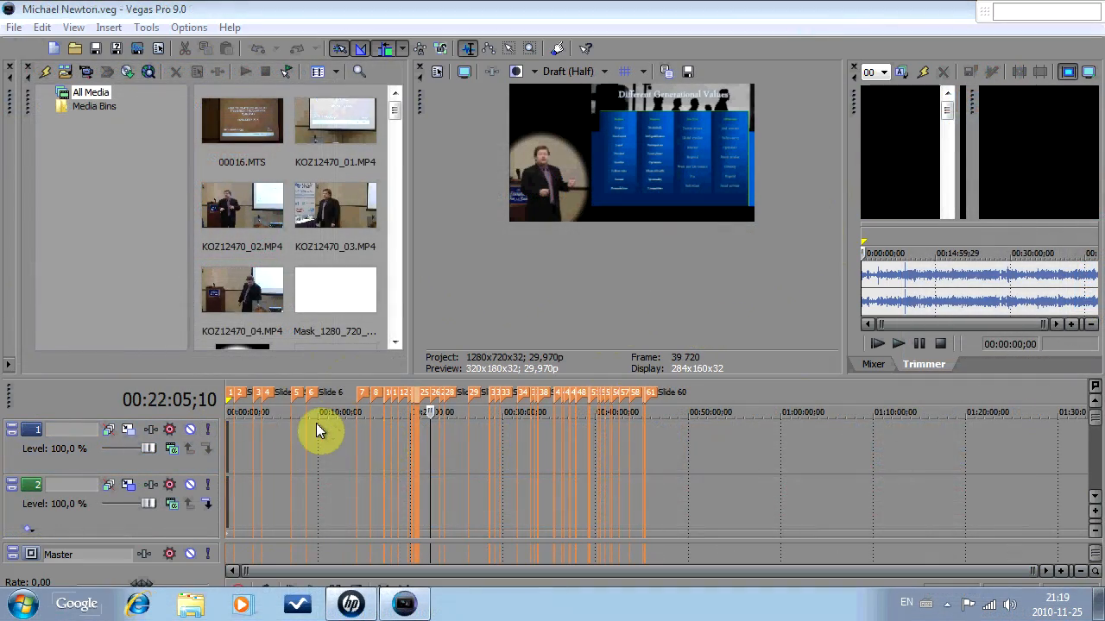
pyautogui.moveTo(496, 376)
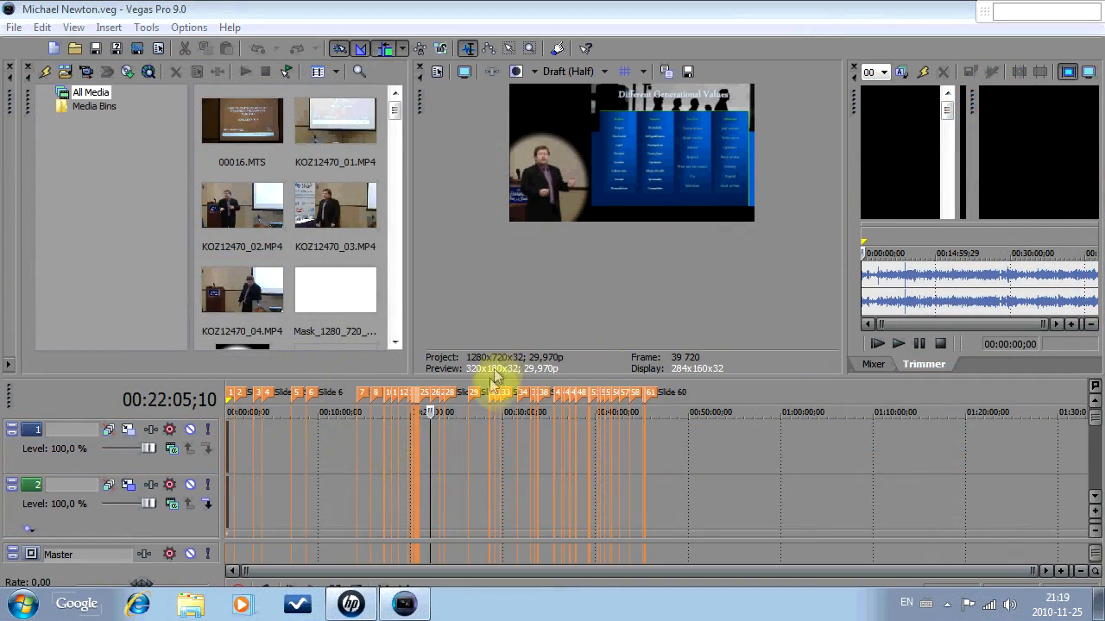
pyautogui.moveTo(371, 380)
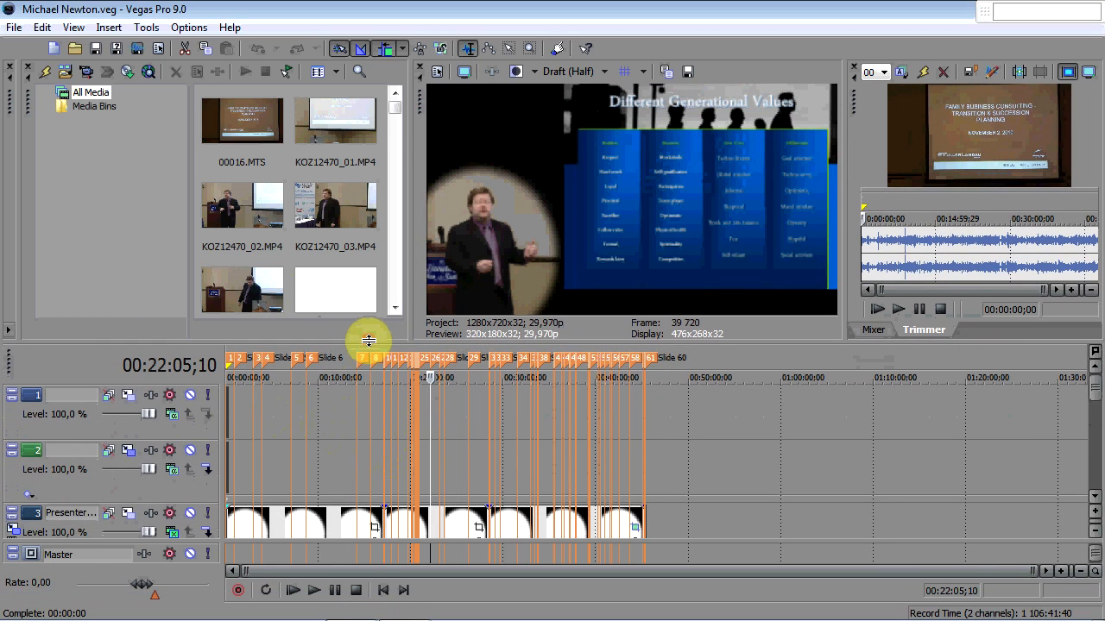
pyautogui.moveTo(351, 430)
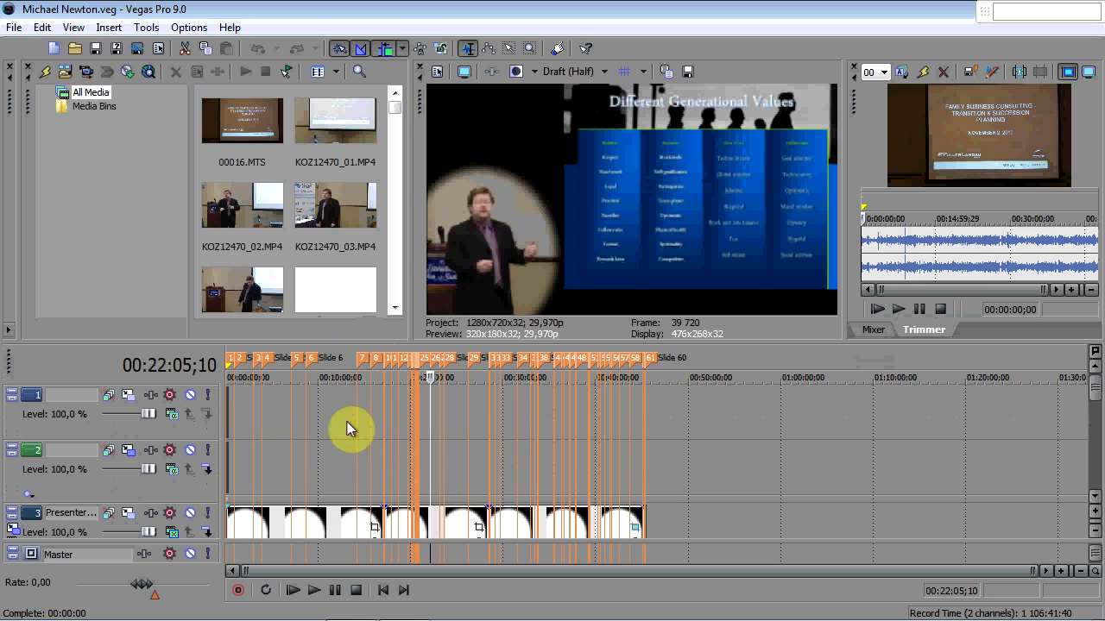
pyautogui.moveTo(272, 341)
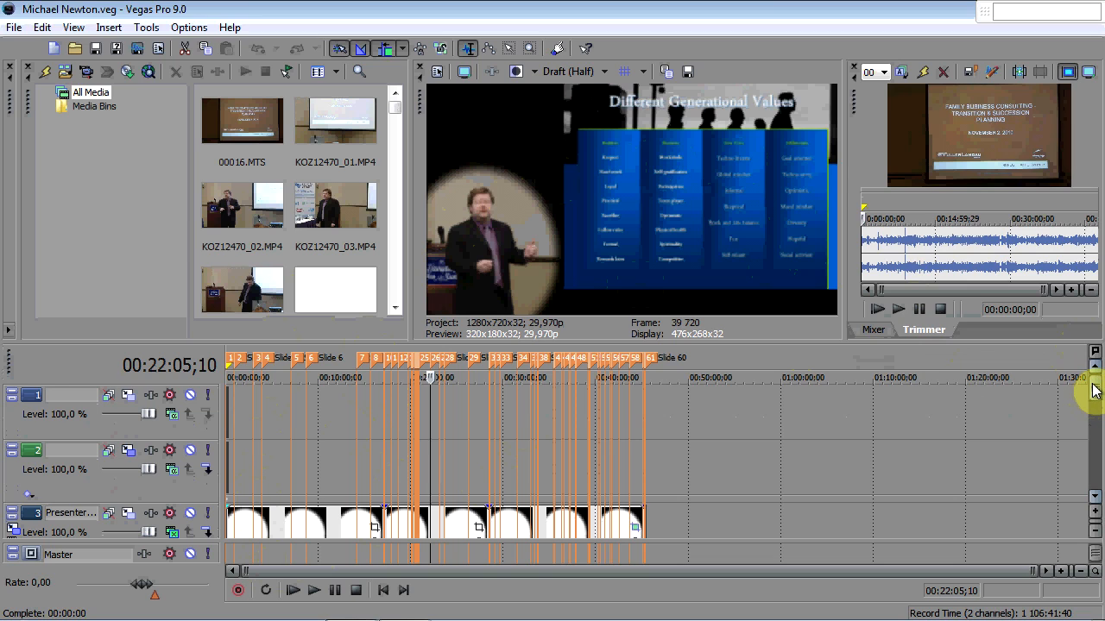
# - Scroll through the Presenter, video, audio and Slides tracks, selecting the opening slide clip
pyautogui.scroll(-3)
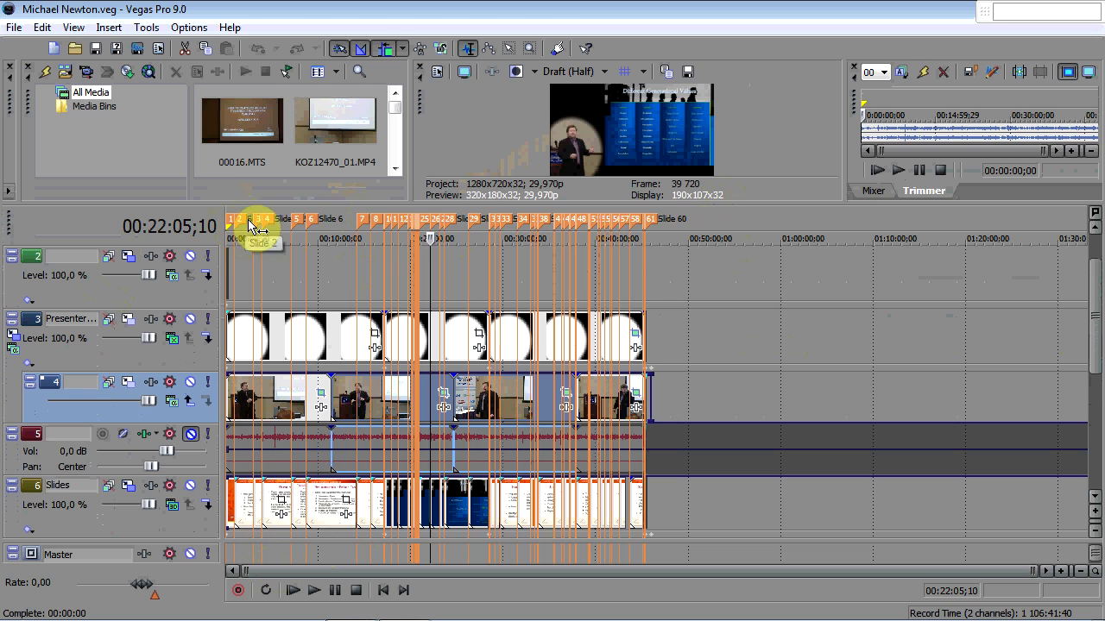
pyautogui.moveTo(828, 341)
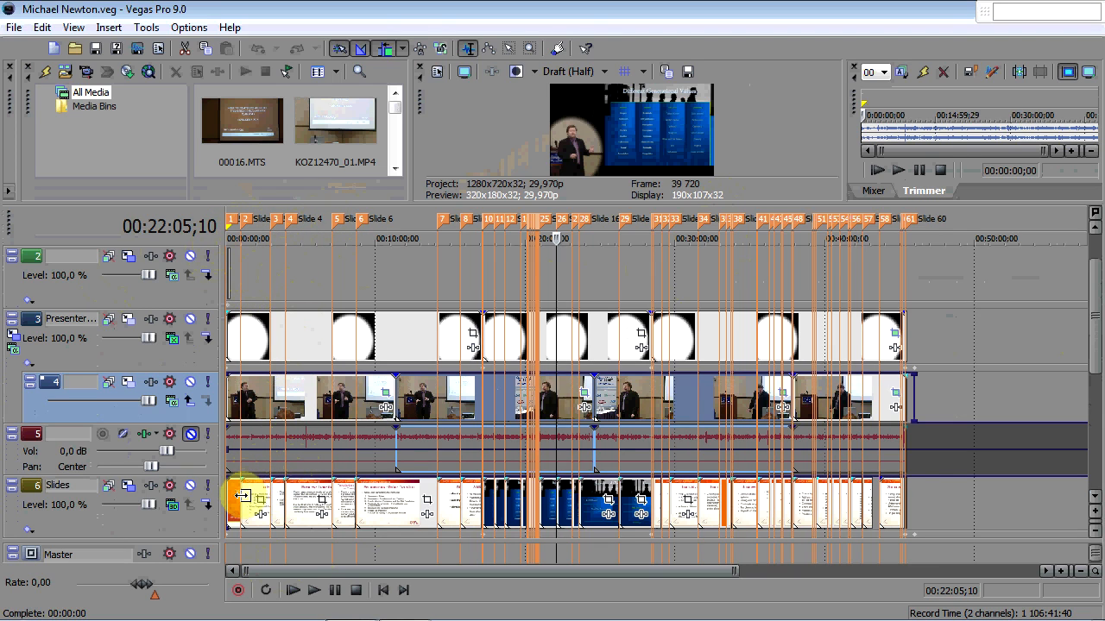
pyautogui.click(259, 501)
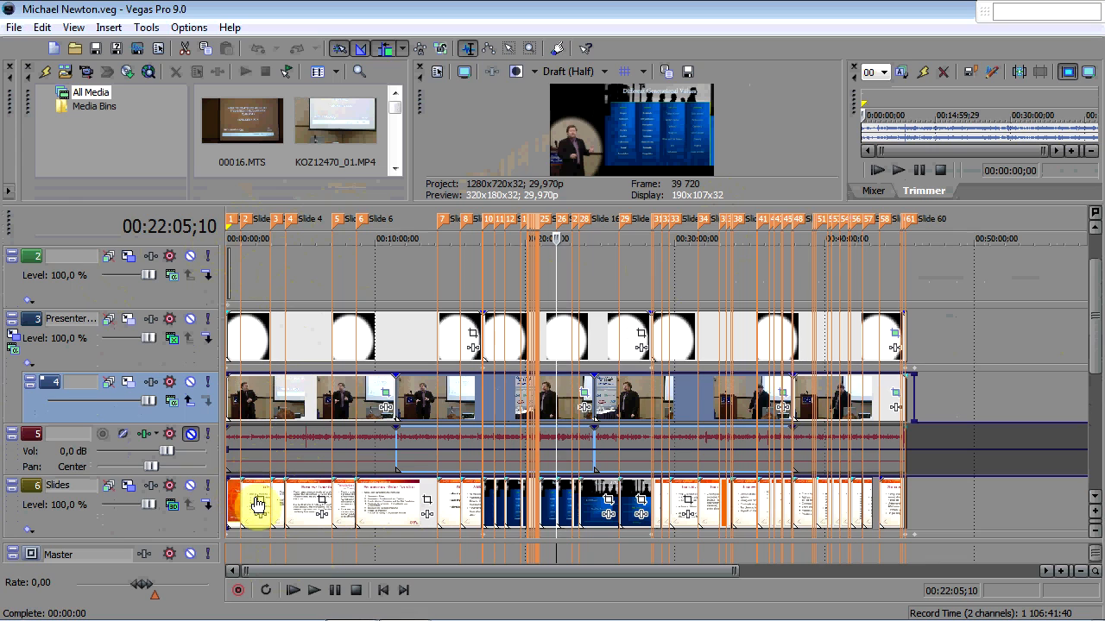
pyautogui.moveTo(475, 471)
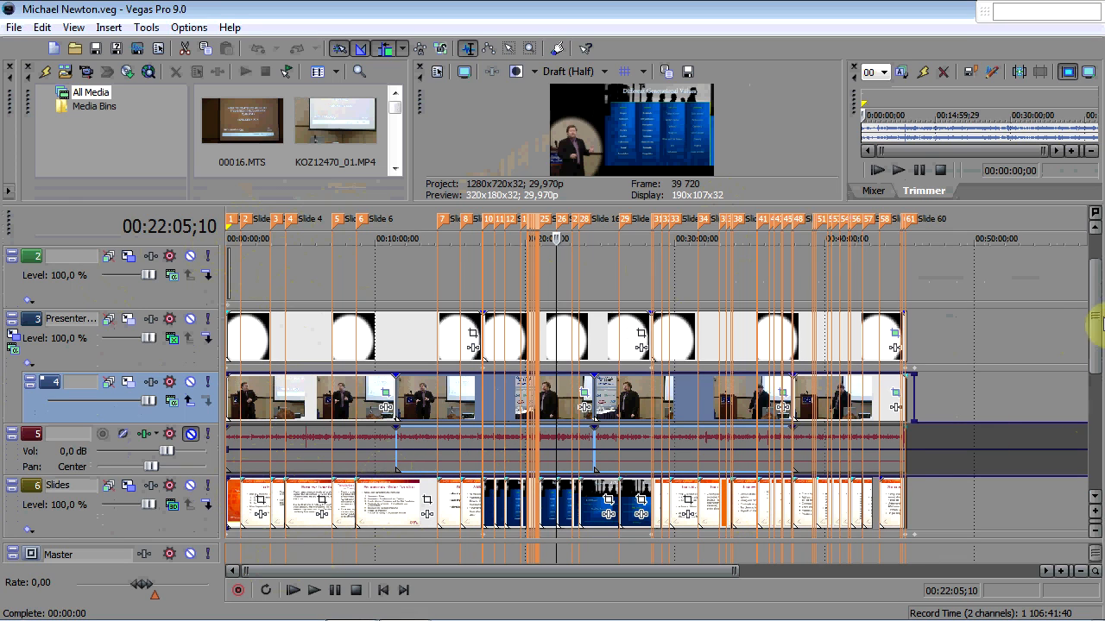
pyautogui.scroll(-3)
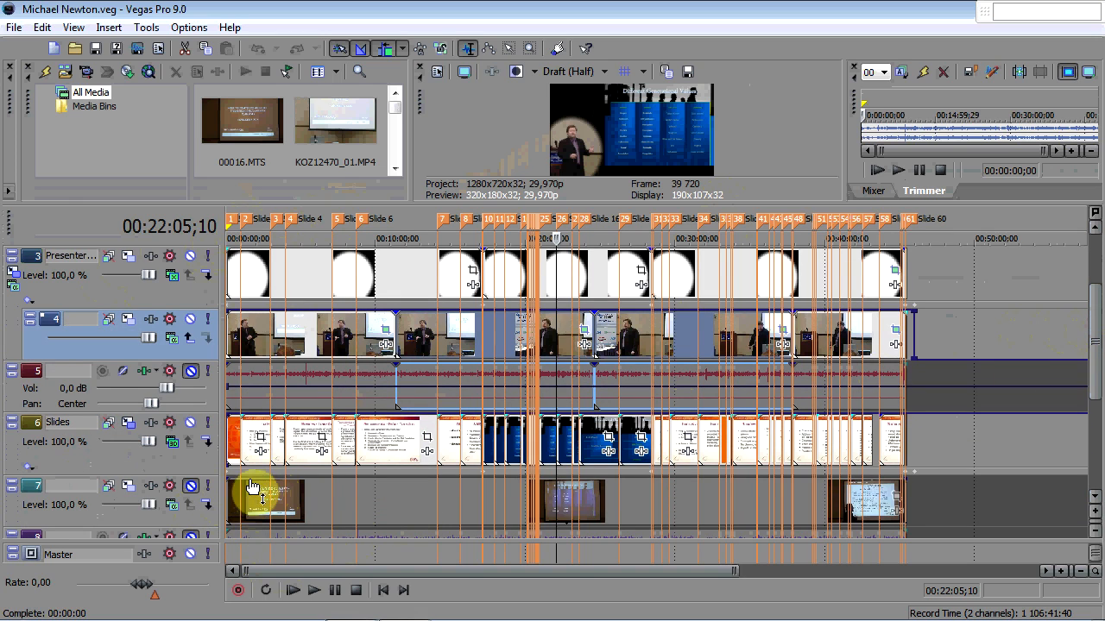
pyautogui.moveTo(262, 506)
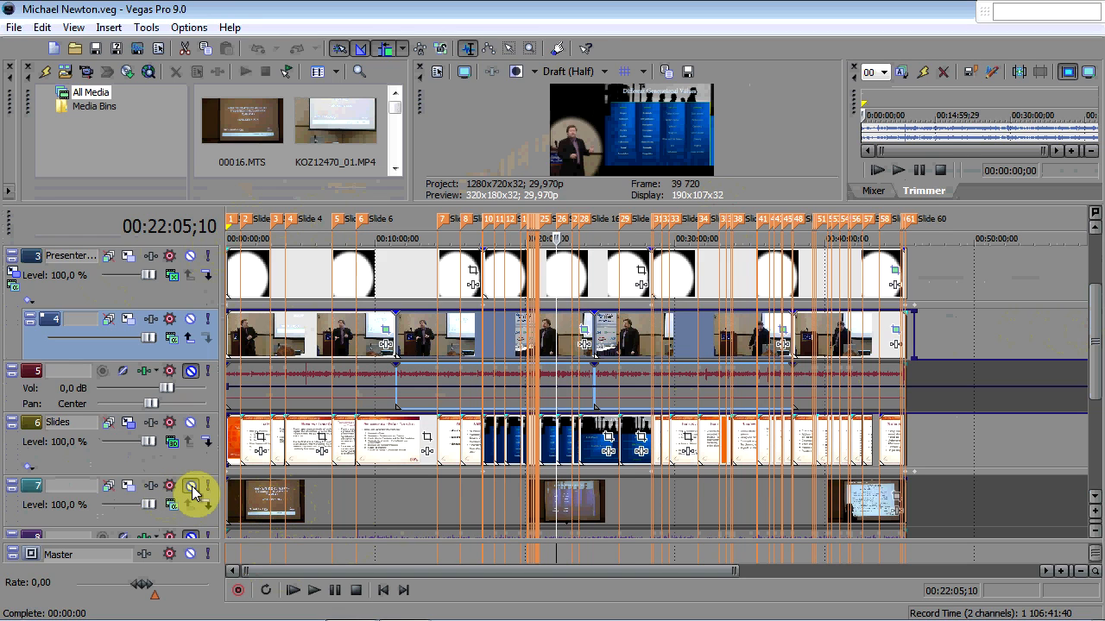
pyautogui.moveTo(192, 488)
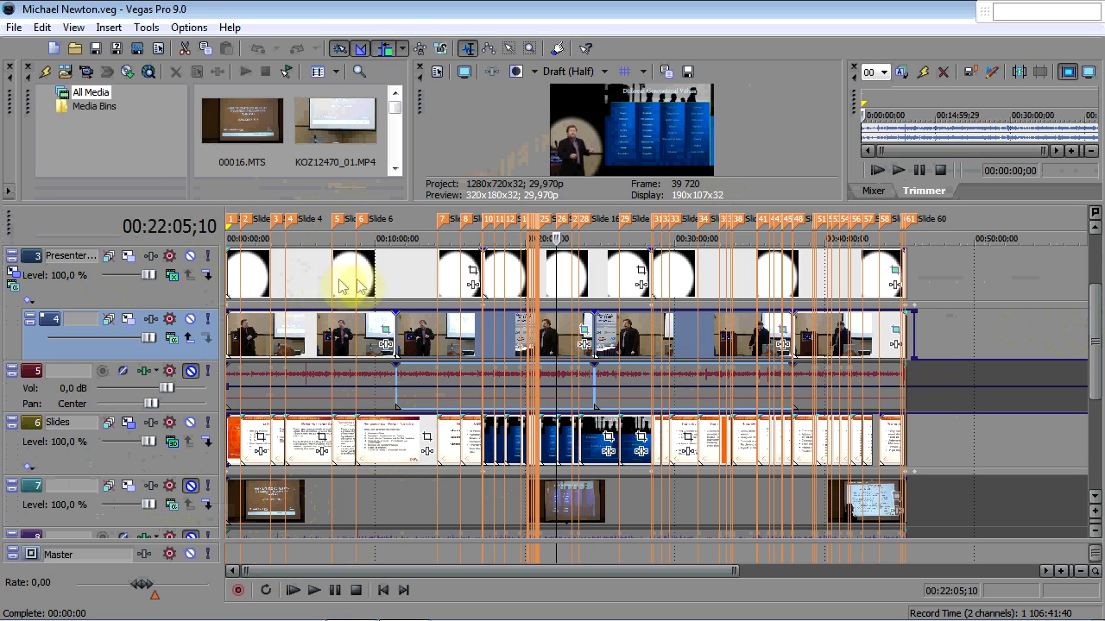
pyautogui.moveTo(415, 280)
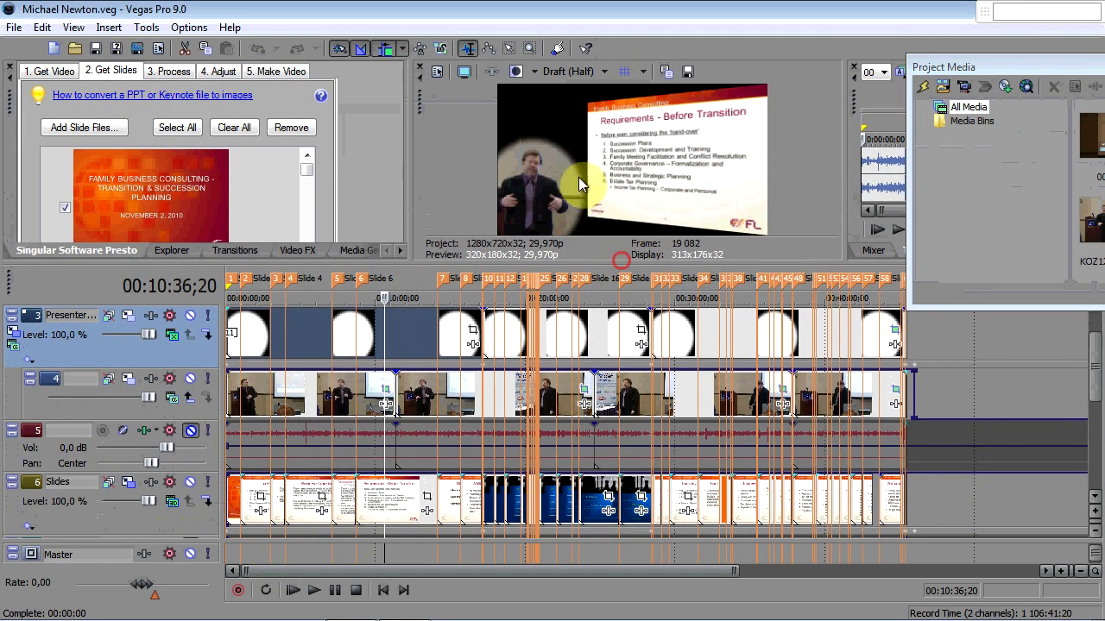
pyautogui.moveTo(505, 190)
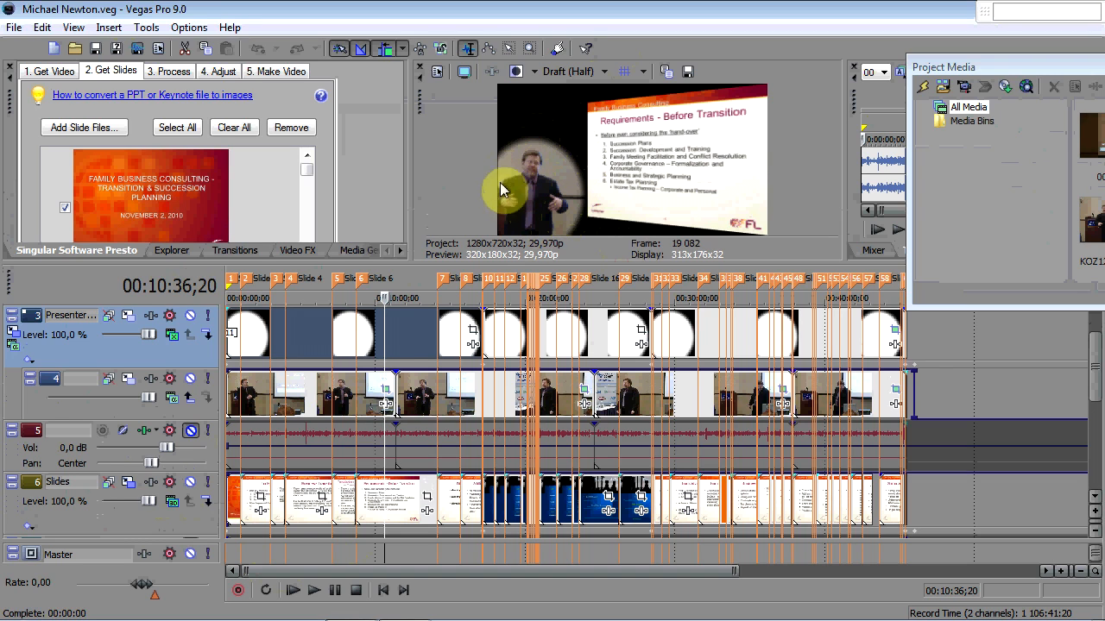
pyautogui.moveTo(620, 159)
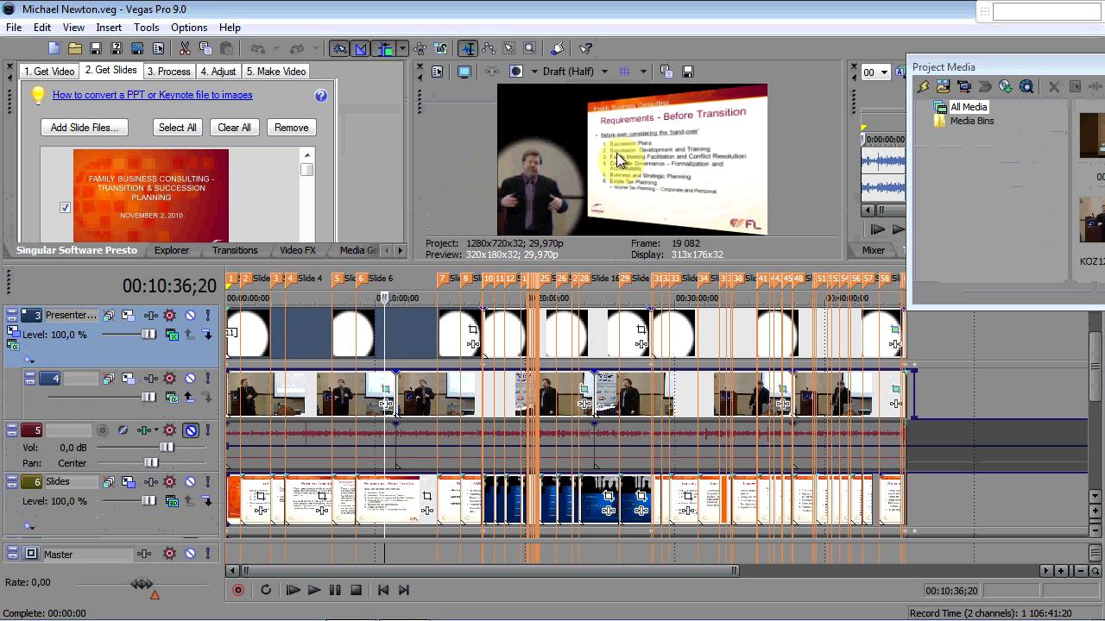
pyautogui.moveTo(604, 154)
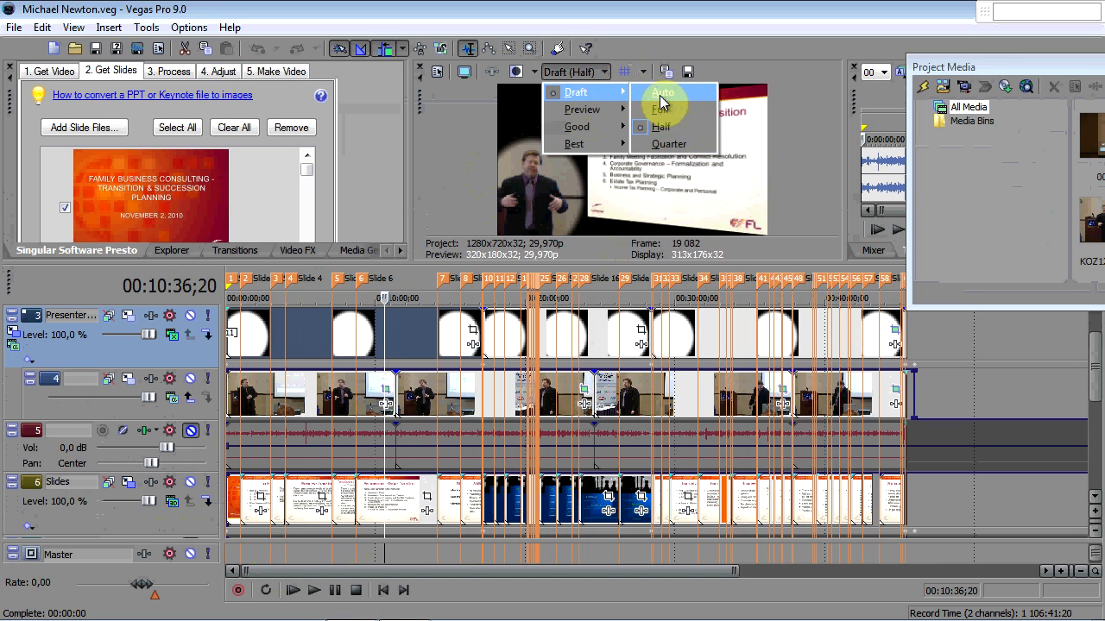
pyautogui.click(660, 109)
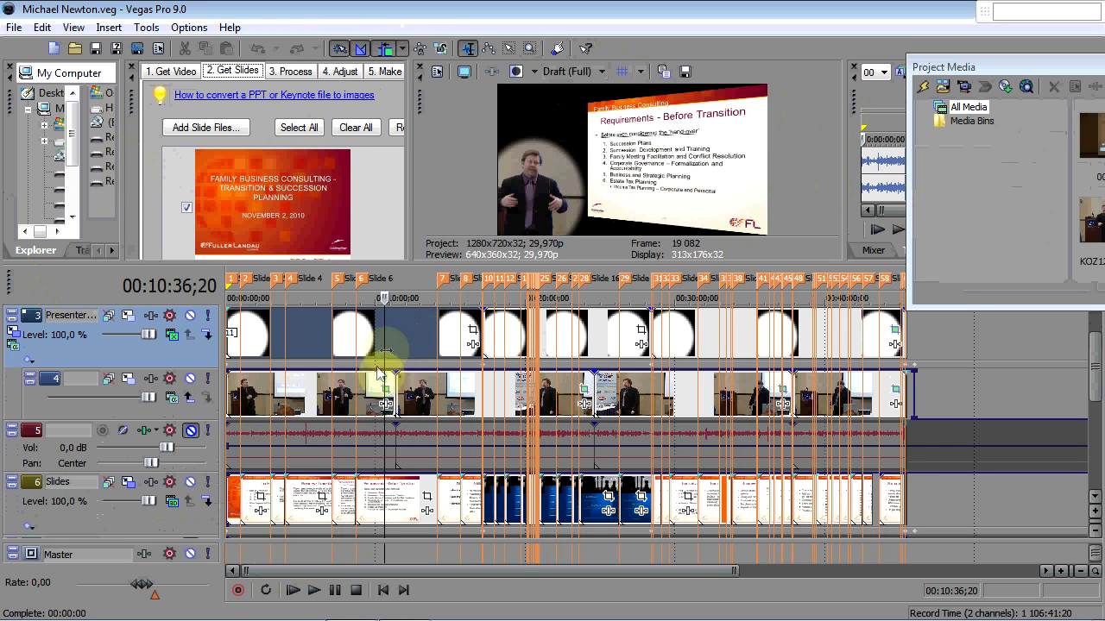
pyautogui.moveTo(768, 371)
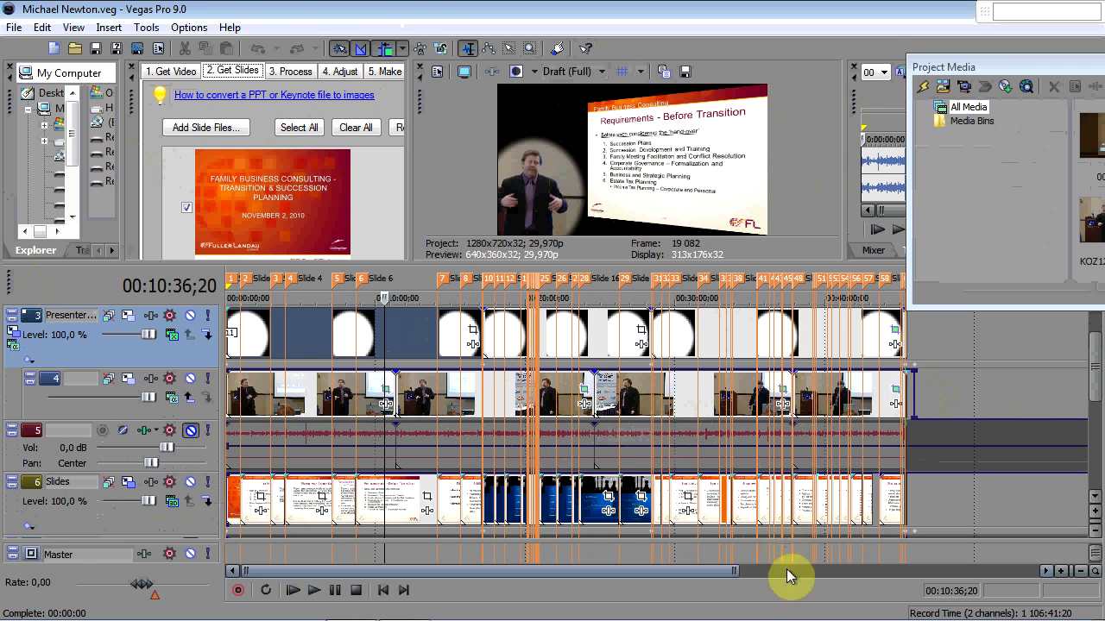
pyautogui.moveTo(871, 501)
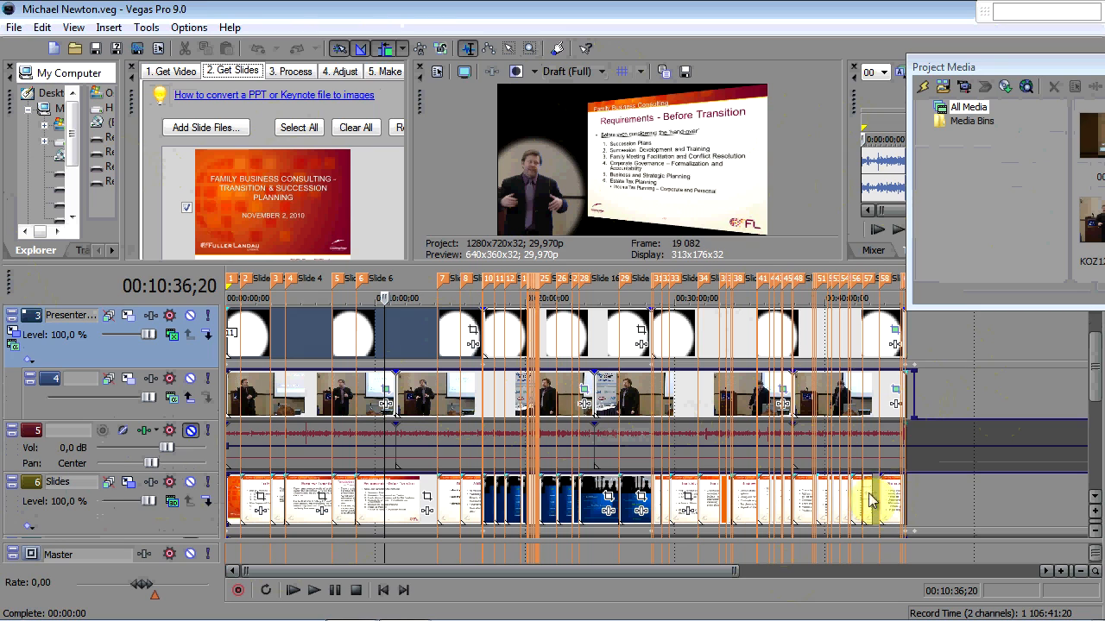
pyautogui.moveTo(751, 412)
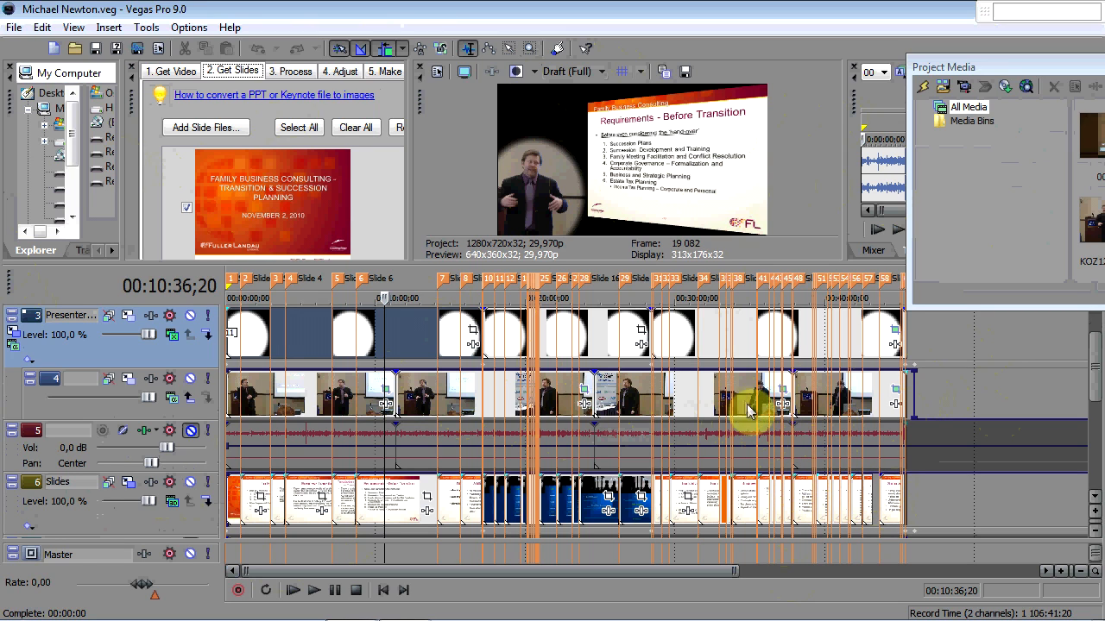
pyautogui.moveTo(604, 7)
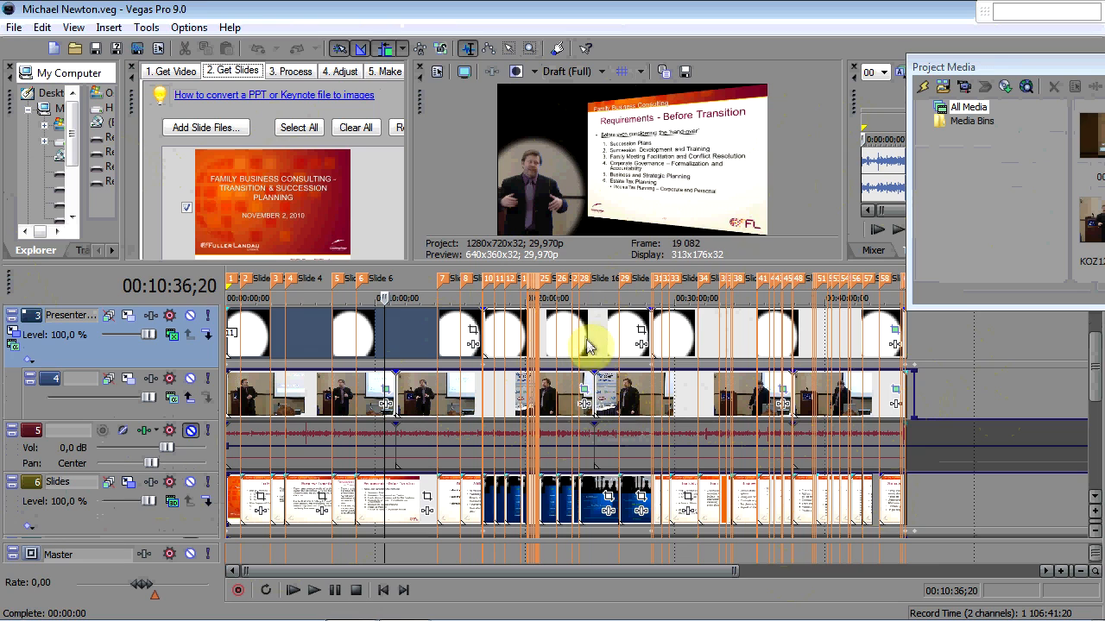
pyautogui.moveTo(509, 216)
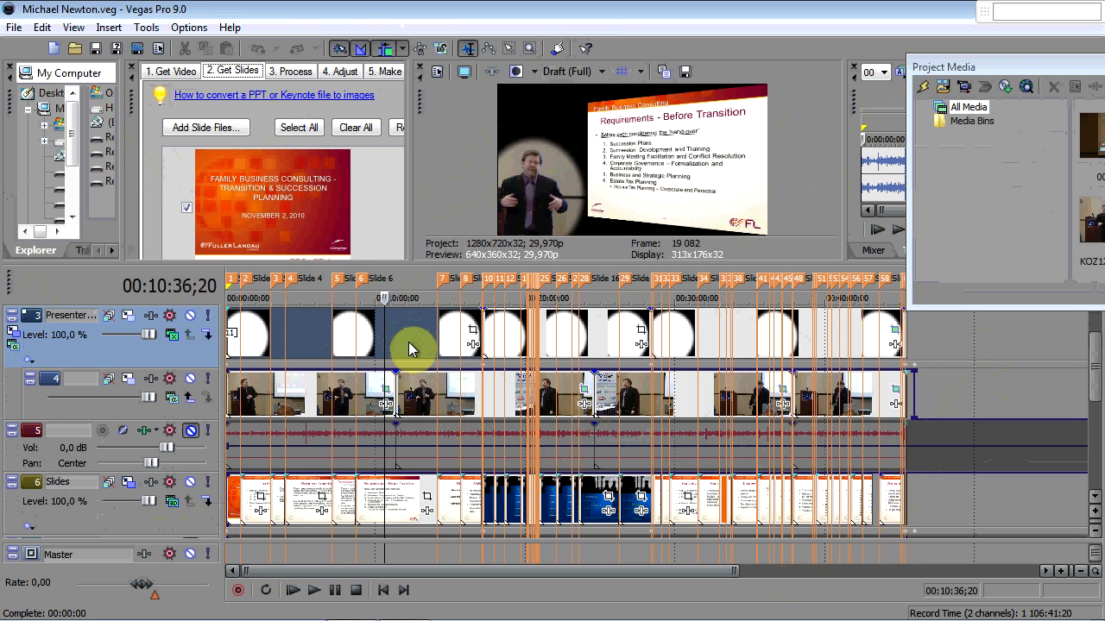
pyautogui.moveTo(432, 404)
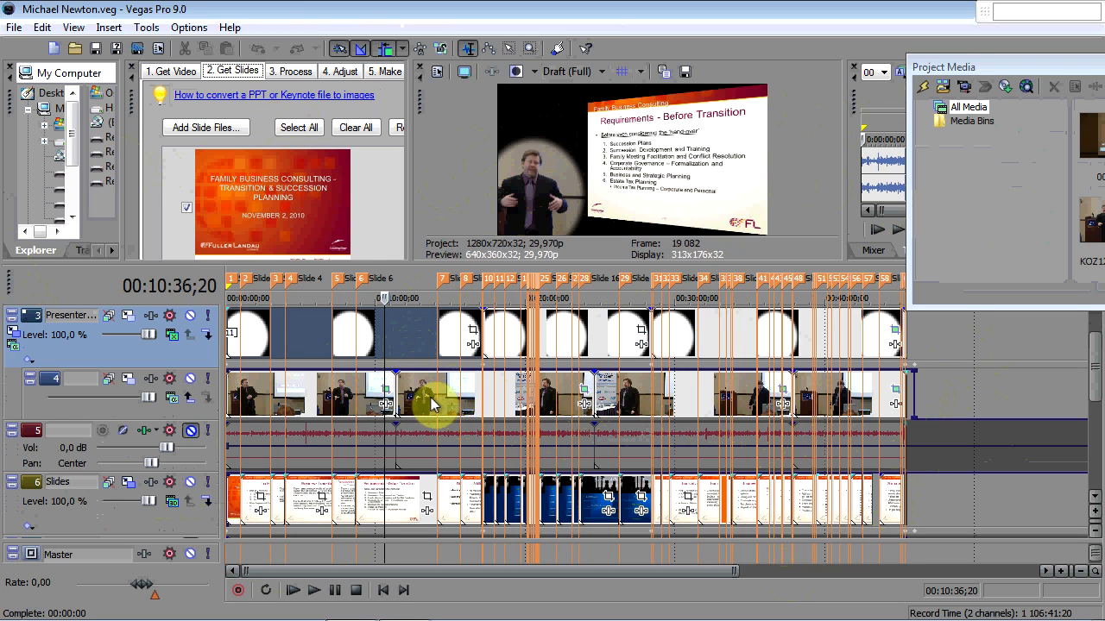
pyautogui.moveTo(380, 399)
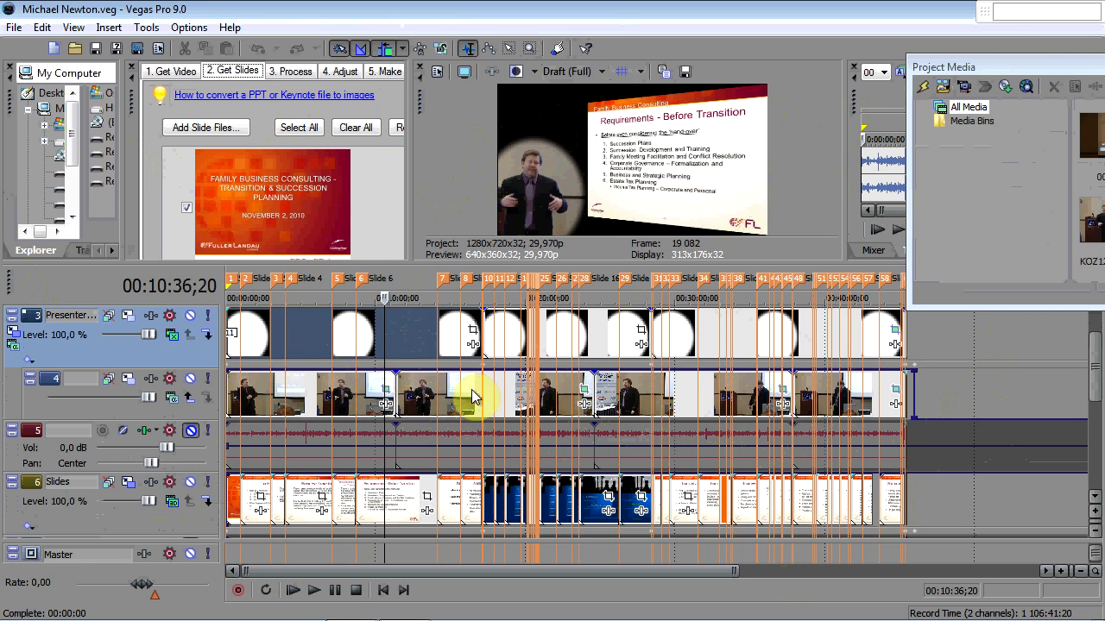
pyautogui.moveTo(473, 409)
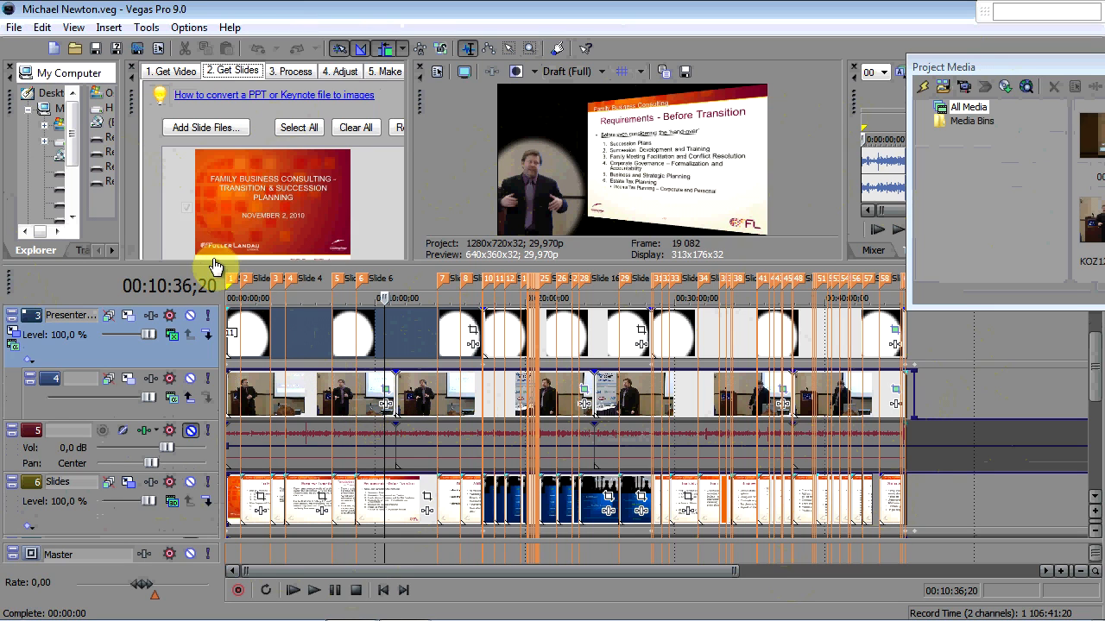
# - Drag the docking splitters to widen the Explorer and Presto panes
pyautogui.click(186, 207)
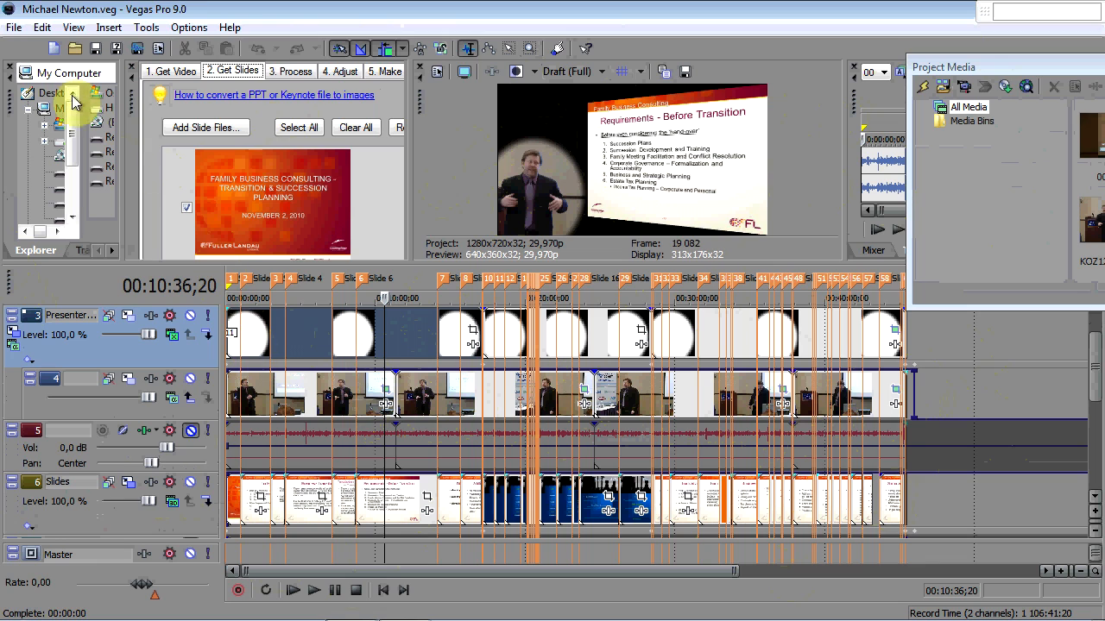
pyautogui.moveTo(138, 169)
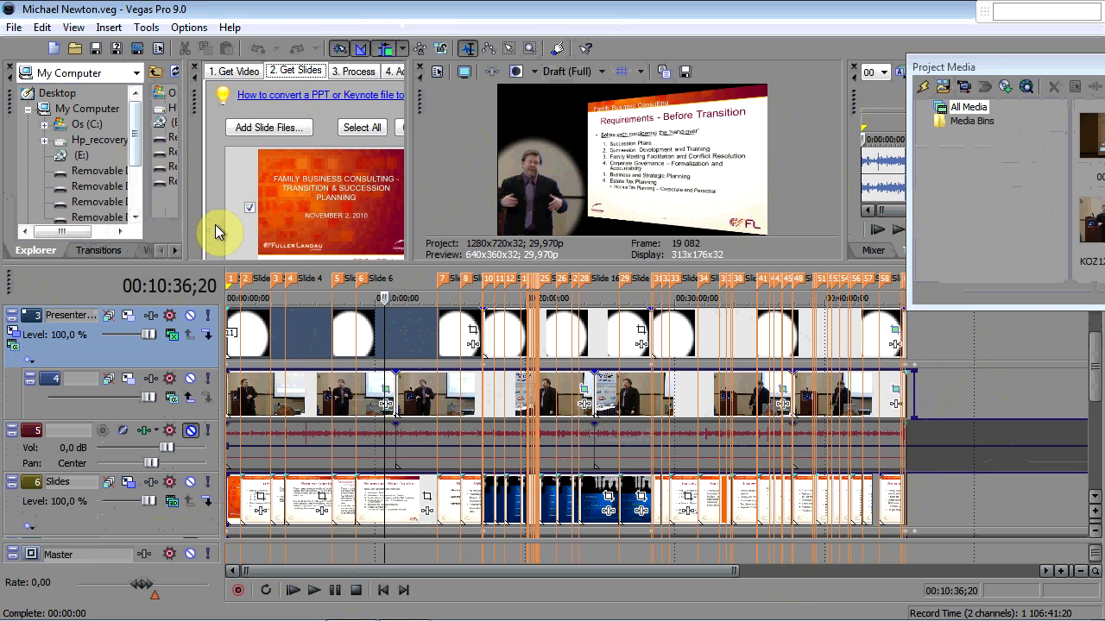
pyautogui.moveTo(341, 432)
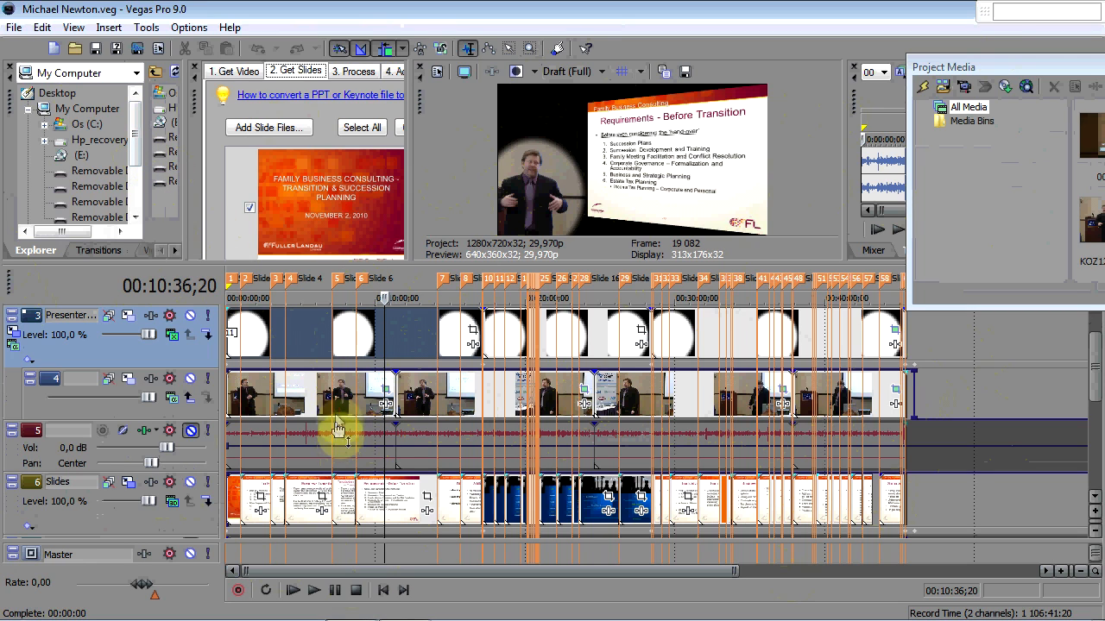
pyautogui.moveTo(309, 386)
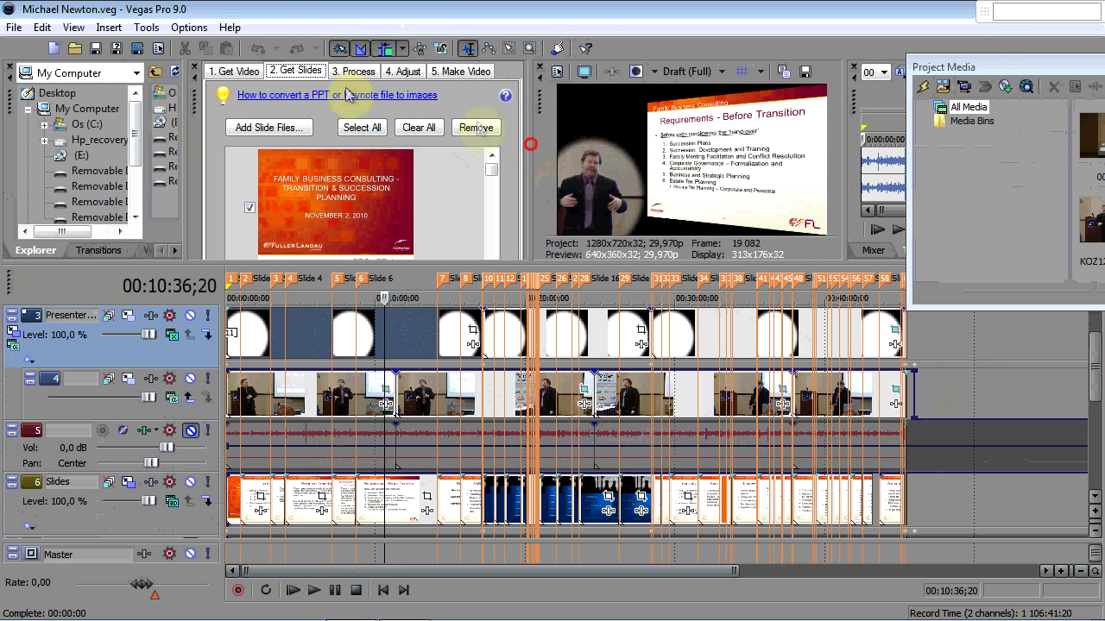
# - Check presenter, screen and audio track assignments in Get Video, then return to Process options
pyautogui.click(233, 70)
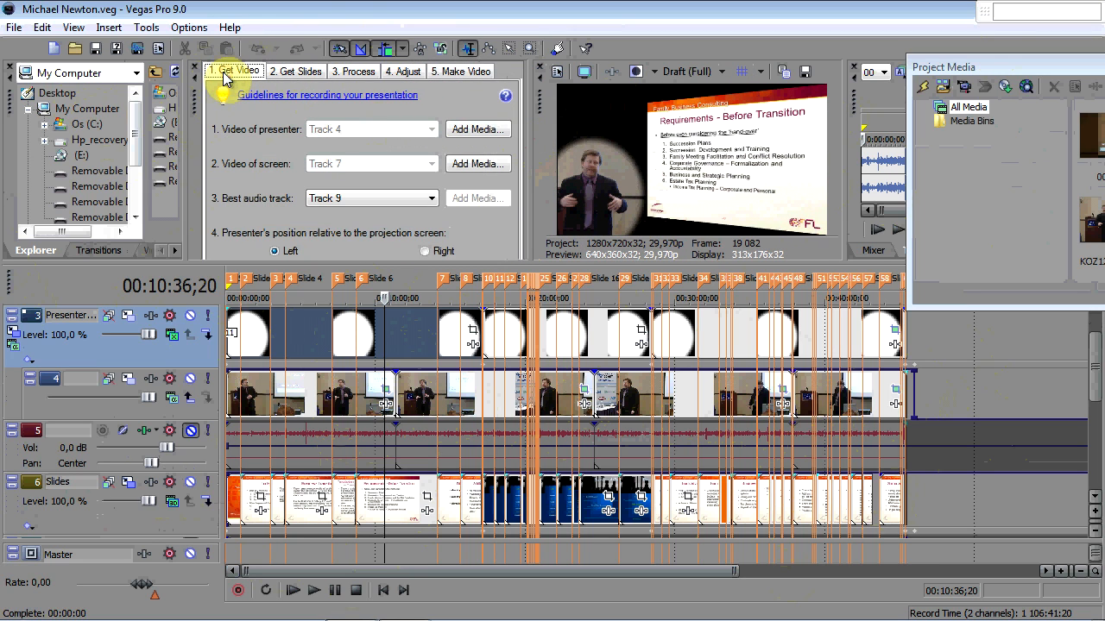
pyautogui.moveTo(376, 76)
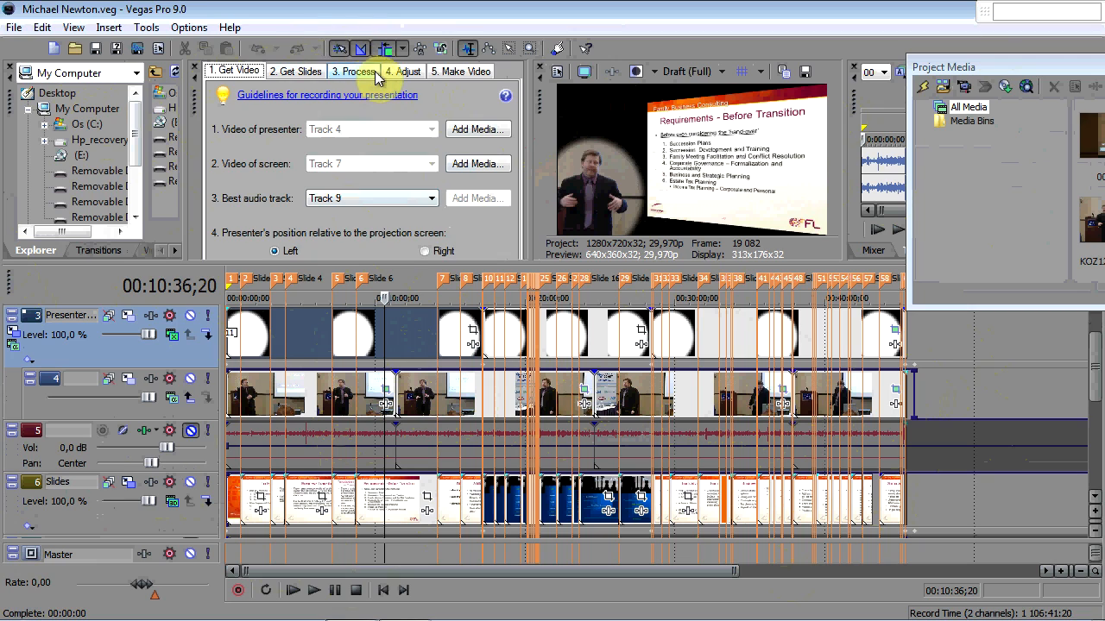
pyautogui.click(353, 71)
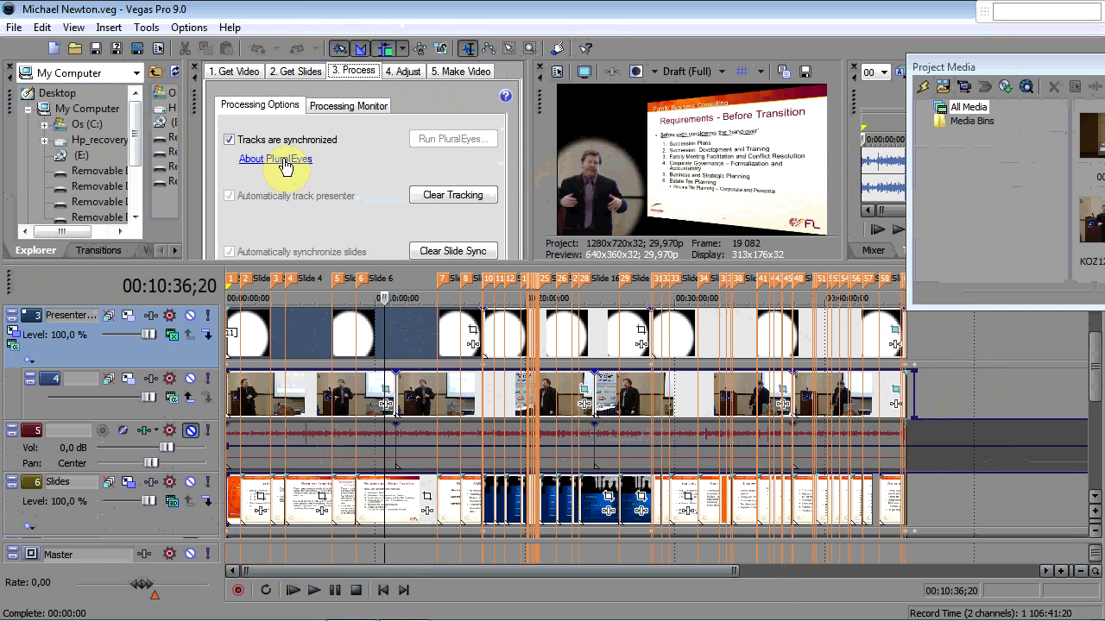
pyautogui.moveTo(522, 185)
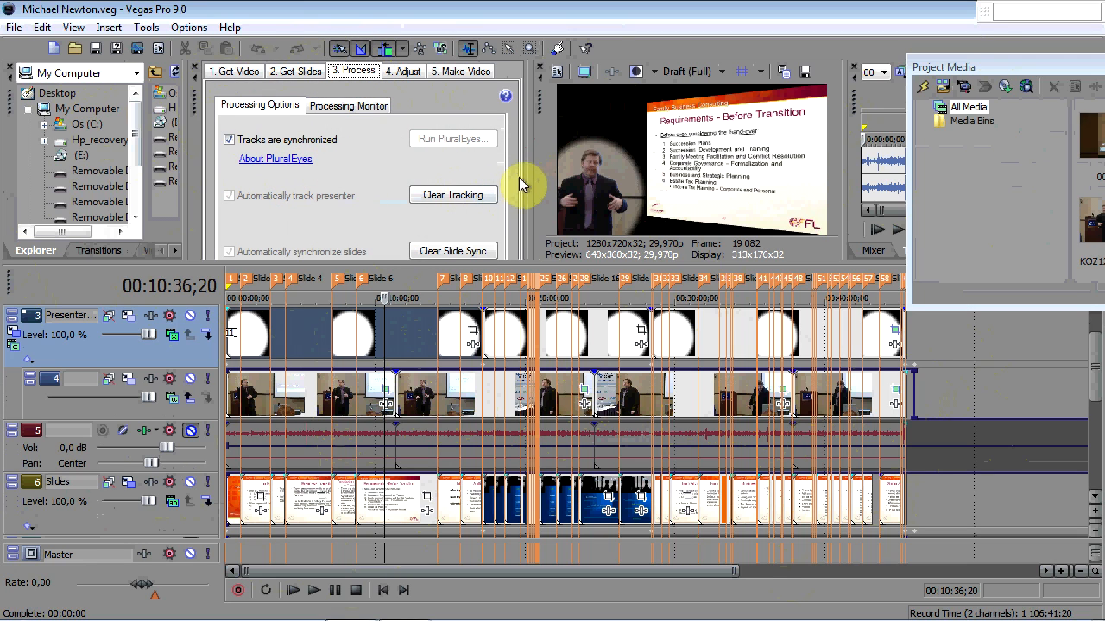
pyautogui.moveTo(382, 174)
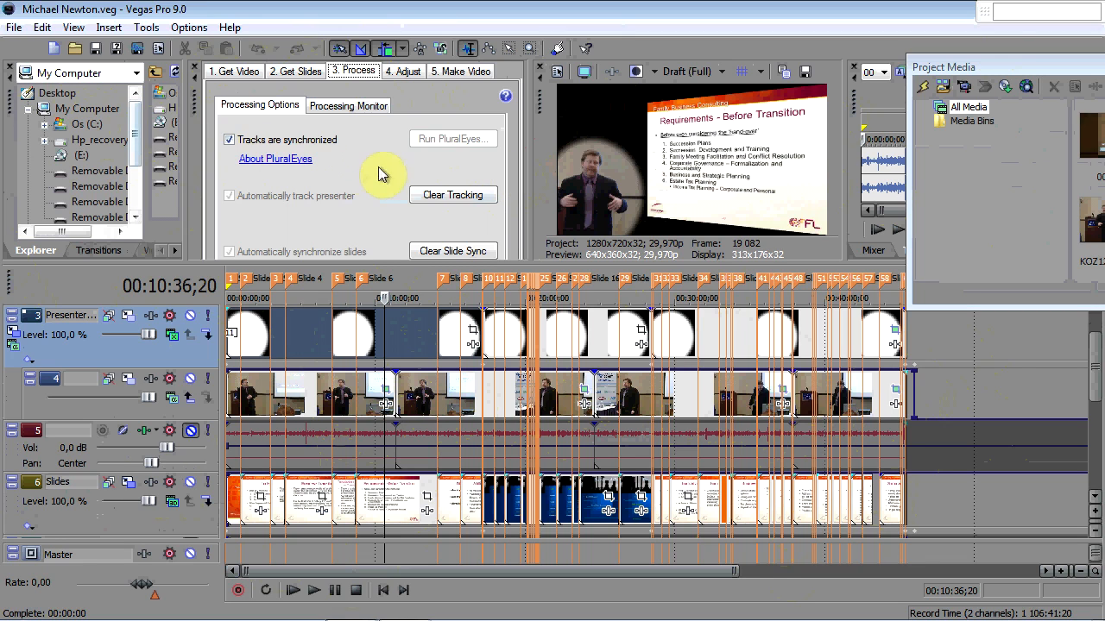
pyautogui.moveTo(596, 361)
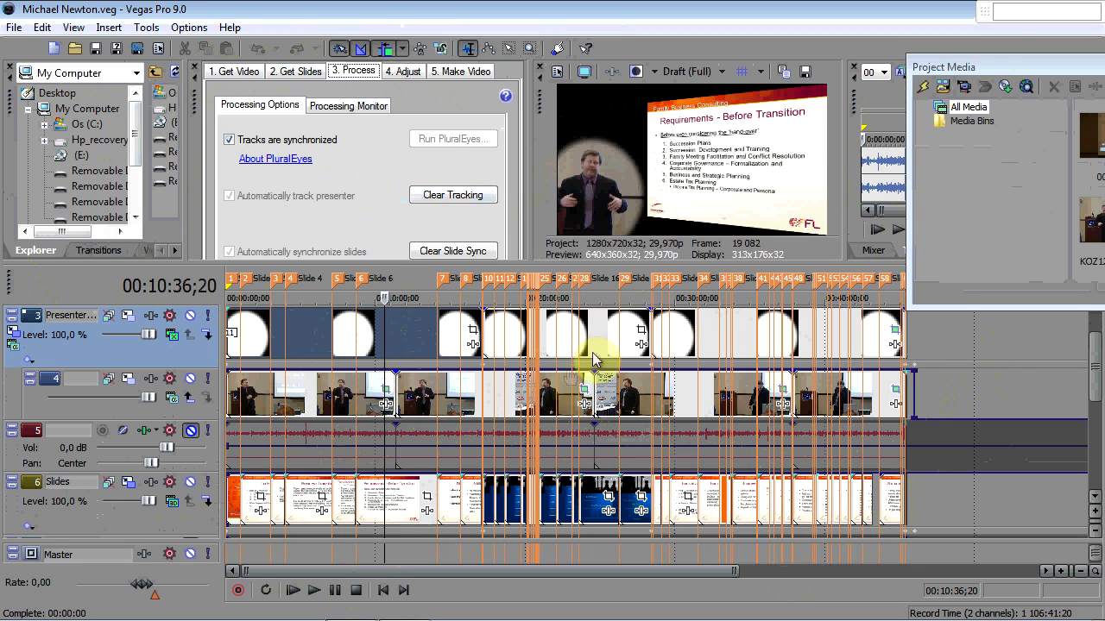
pyautogui.moveTo(1040, 430)
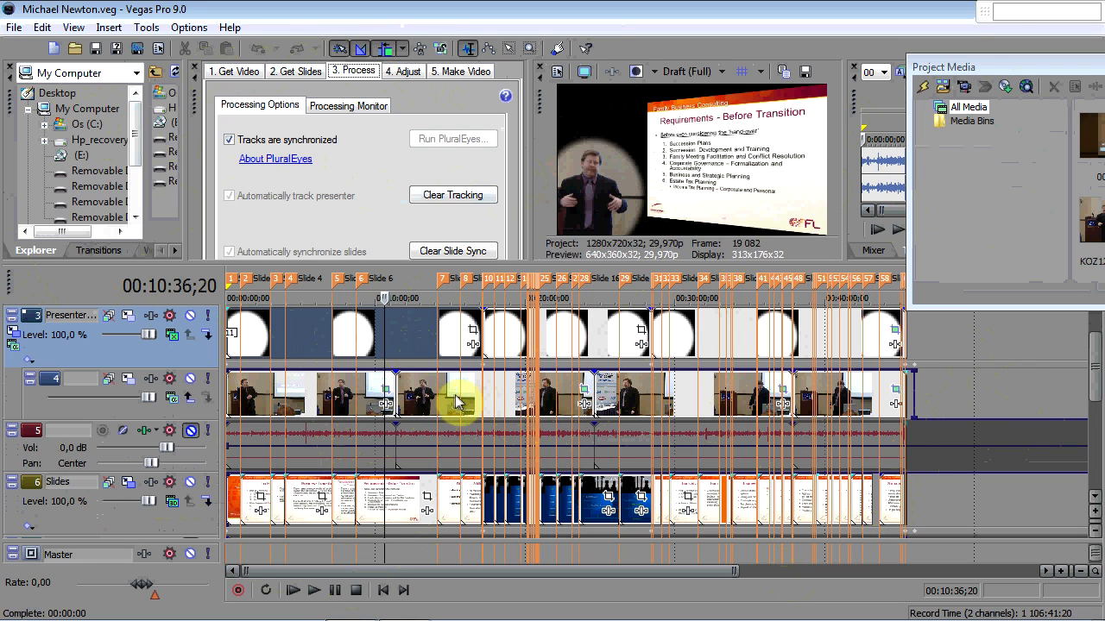
pyautogui.moveTo(604, 406)
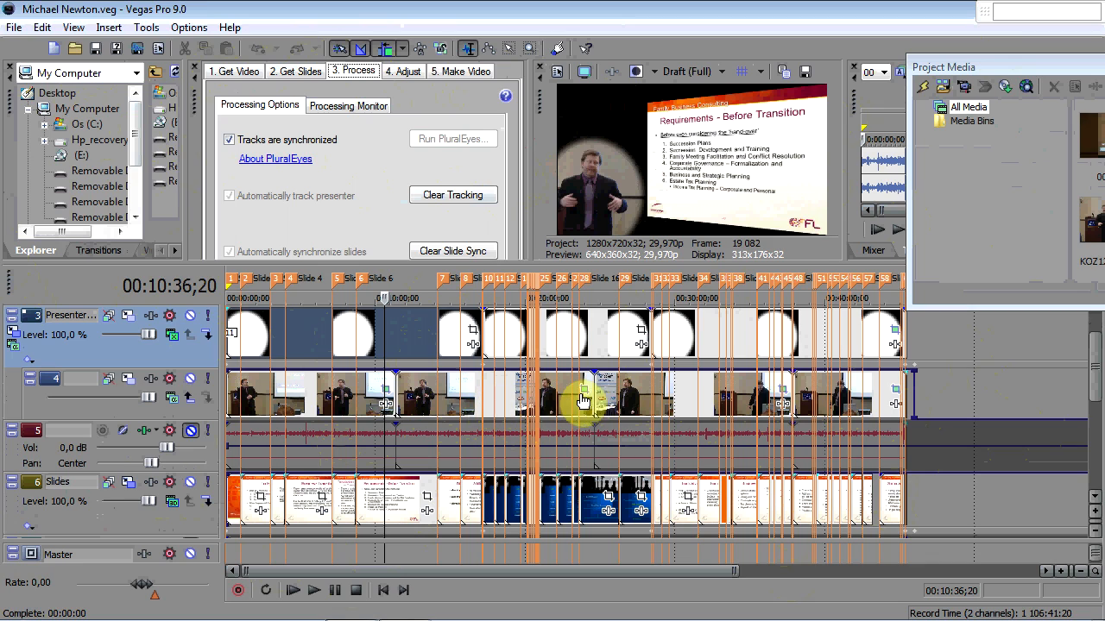
pyautogui.moveTo(470, 404)
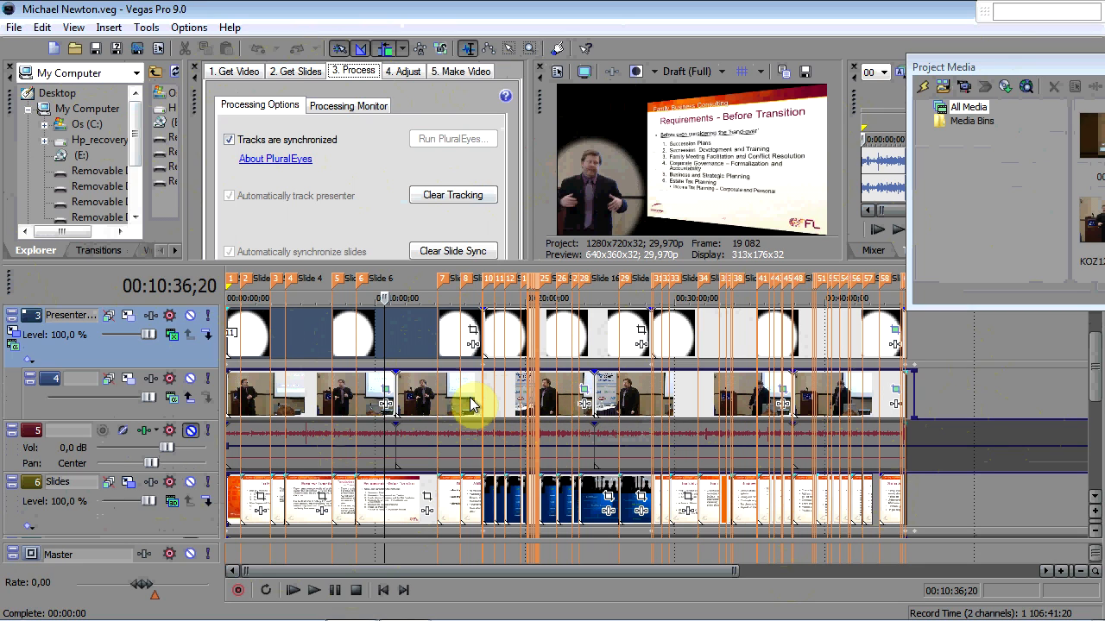
pyautogui.moveTo(488, 401)
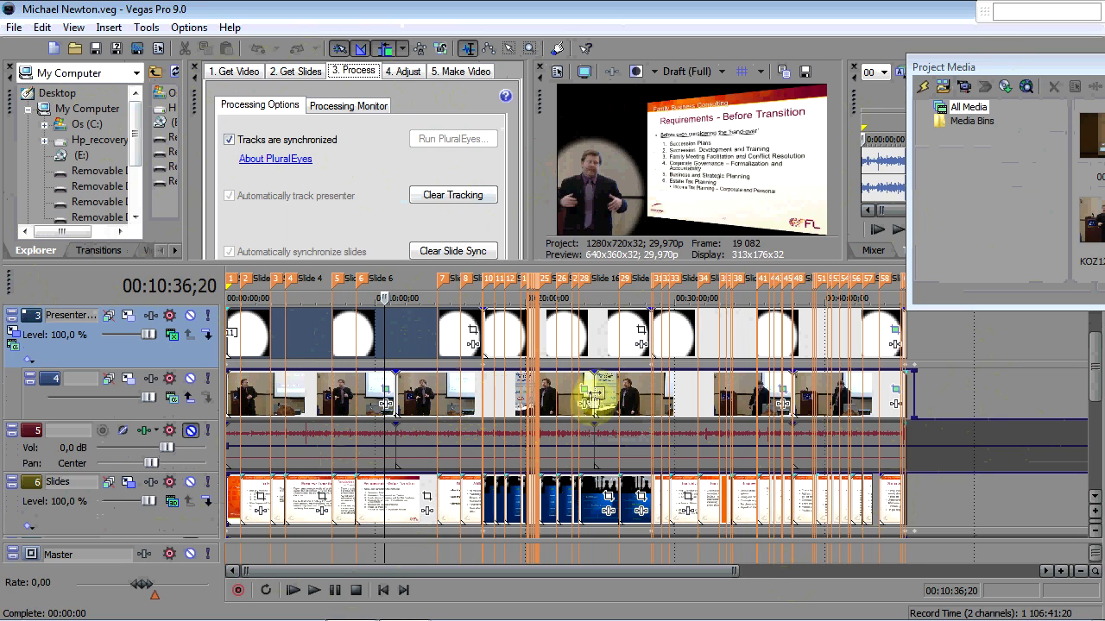
pyautogui.moveTo(401, 423)
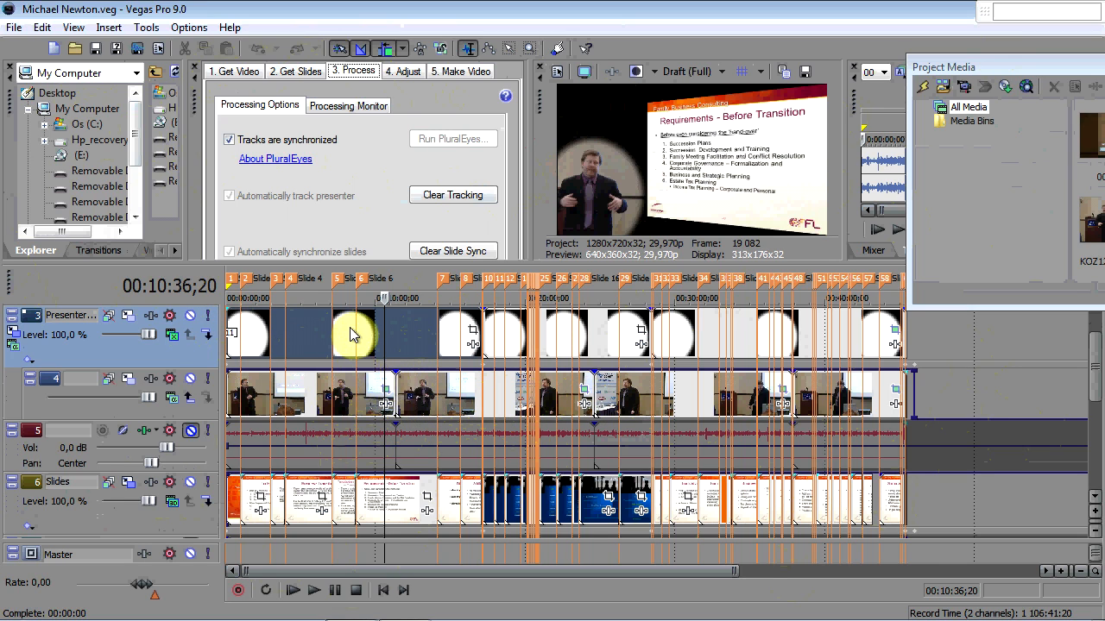
pyautogui.moveTo(428, 412)
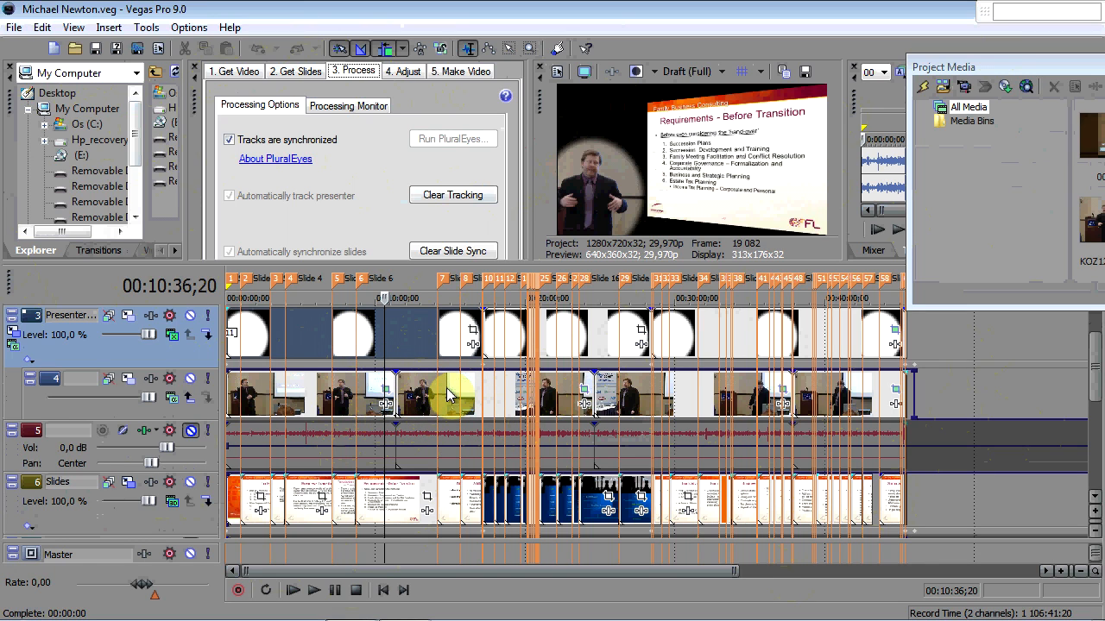
pyautogui.moveTo(444, 399)
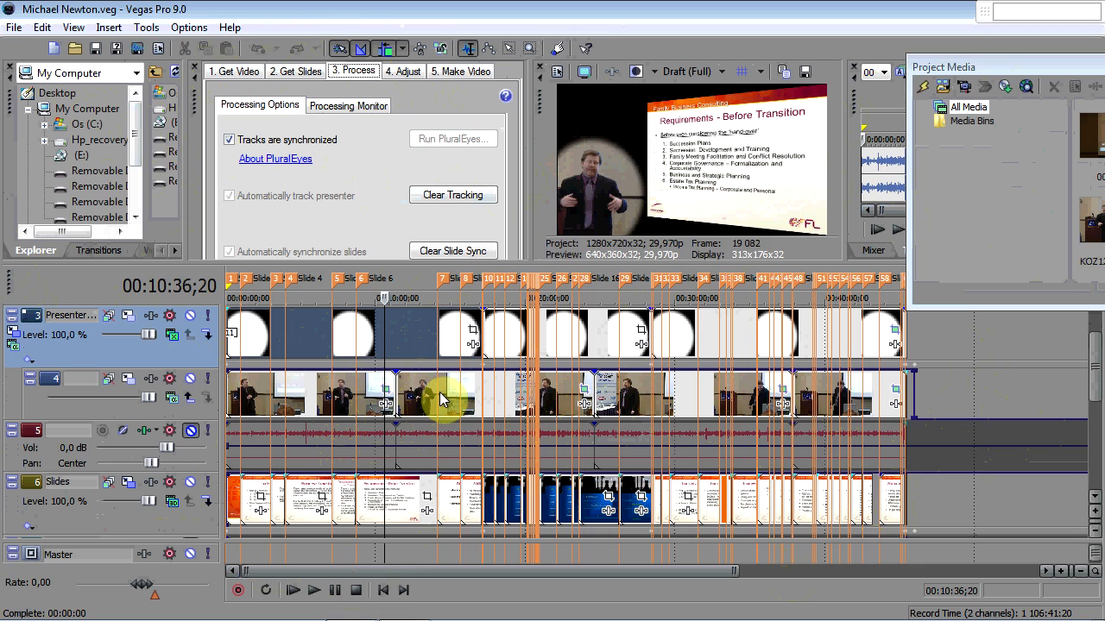